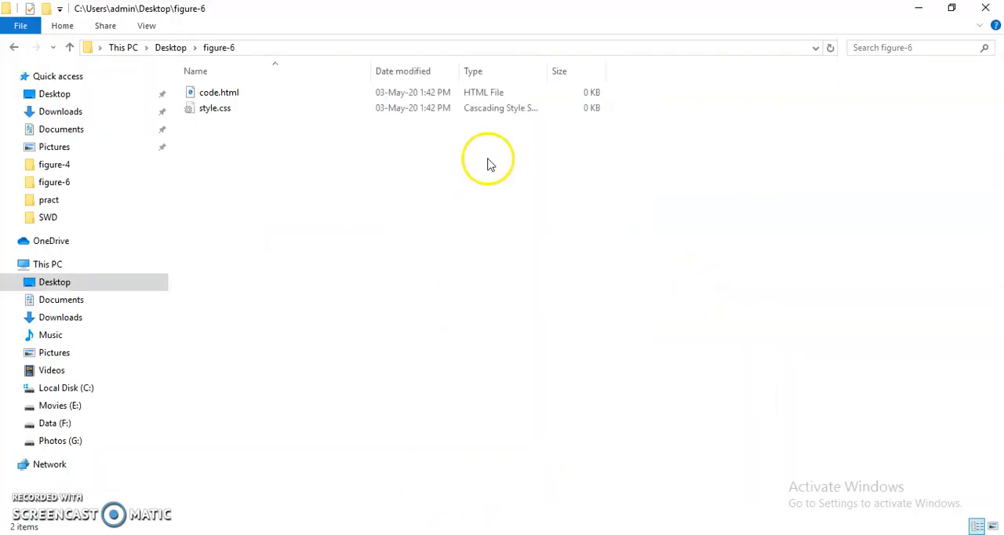
Step: Open code.html from the figure-6 folder for editing in Notepad++
{"action": "left_click", "coordinate": [220, 91]}
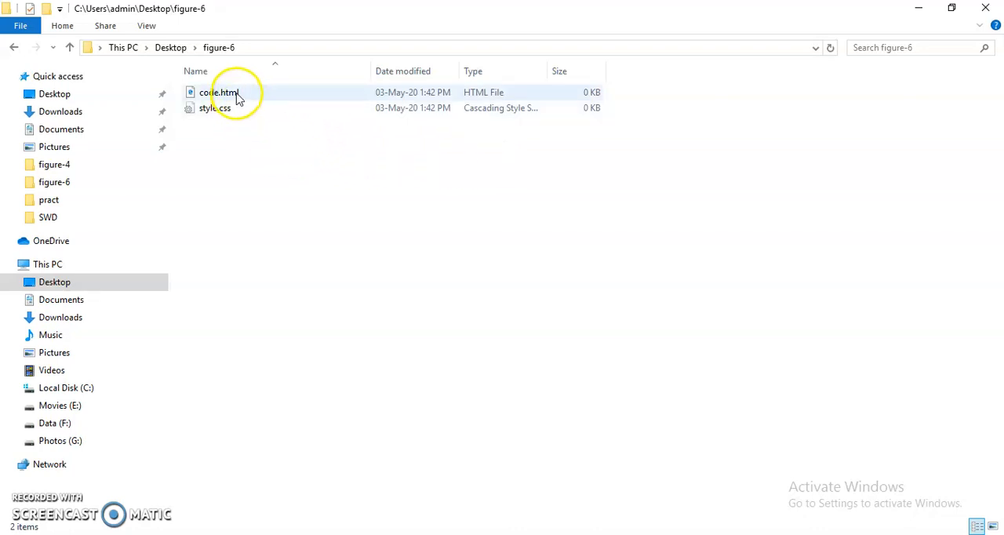
{"action": "left_click", "coordinate": [220, 91]}
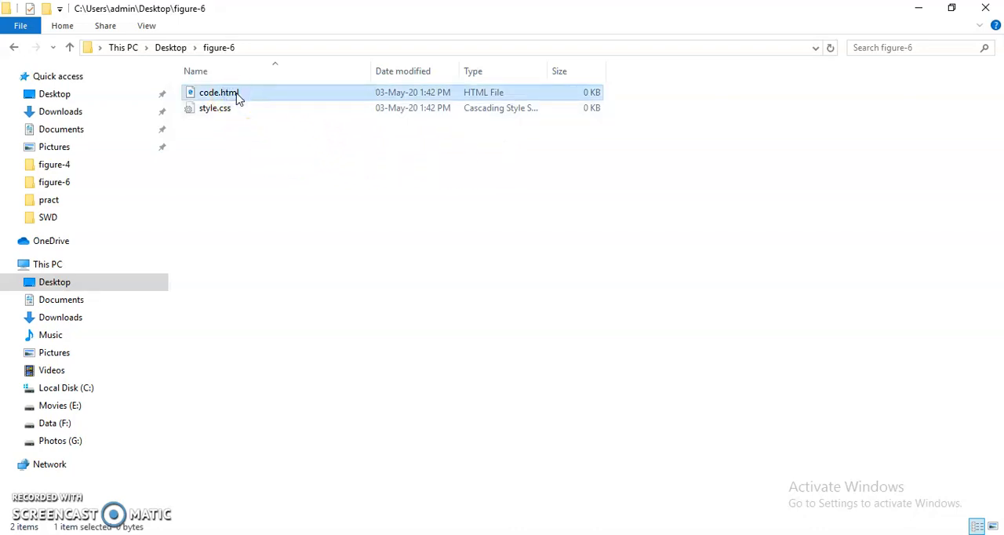
{"action": "left_click", "coordinate": [213, 107]}
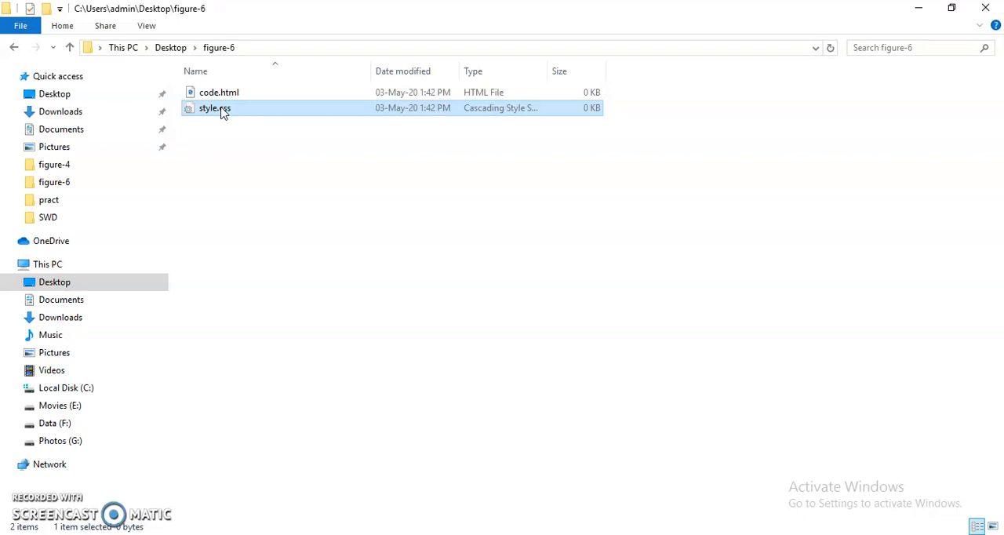
{"action": "left_click", "coordinate": [220, 91]}
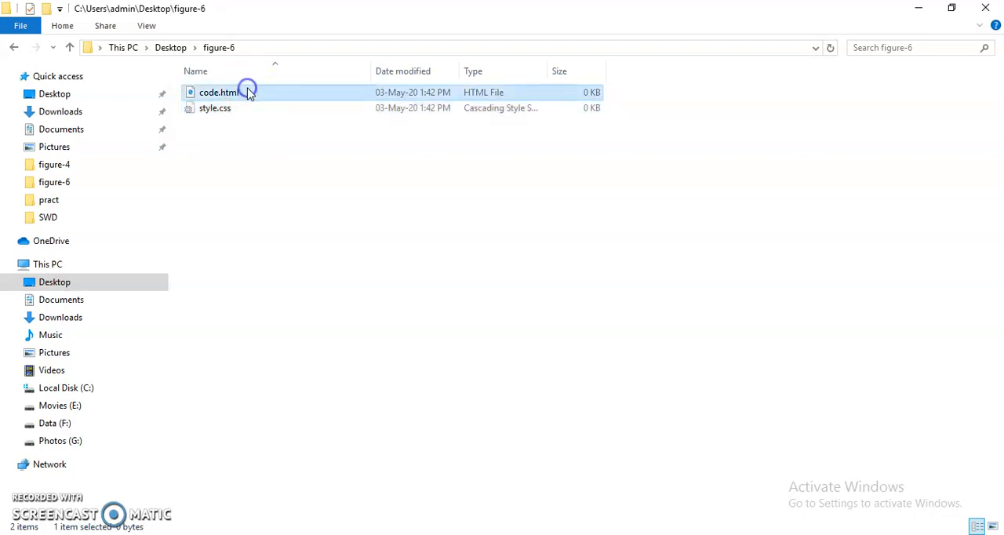
{"action": "right_click", "coordinate": [219, 91]}
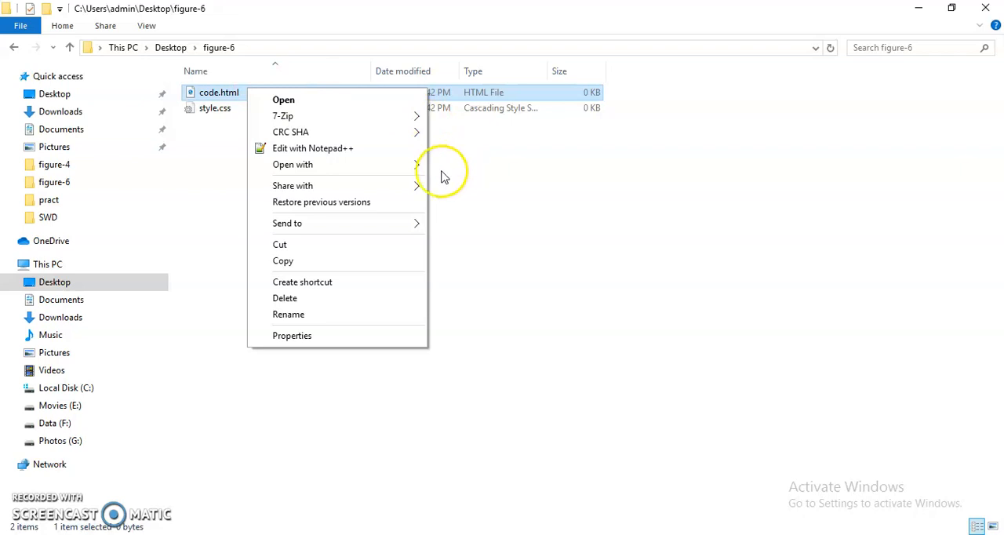
{"action": "left_click", "coordinate": [312, 147]}
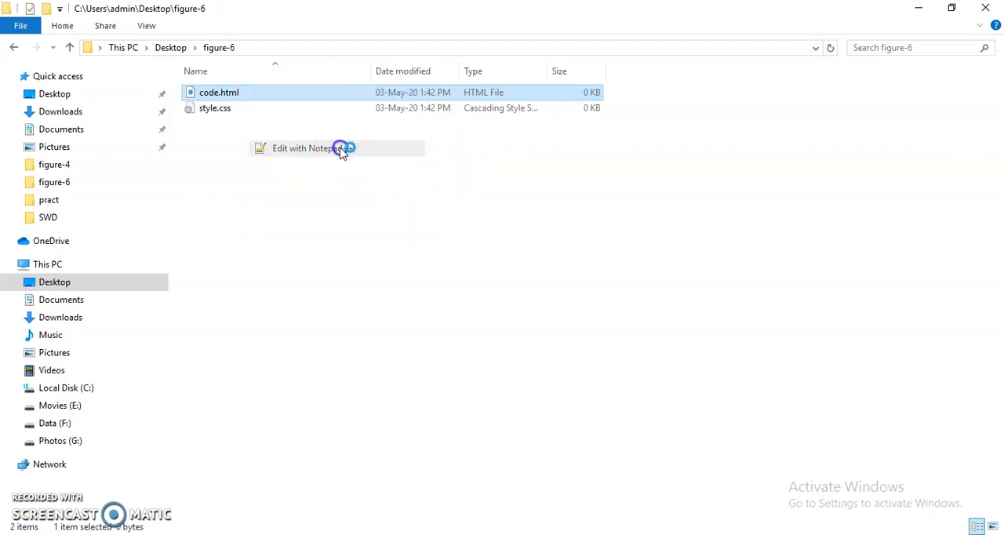
{"action": "left_click", "coordinate": [304, 147]}
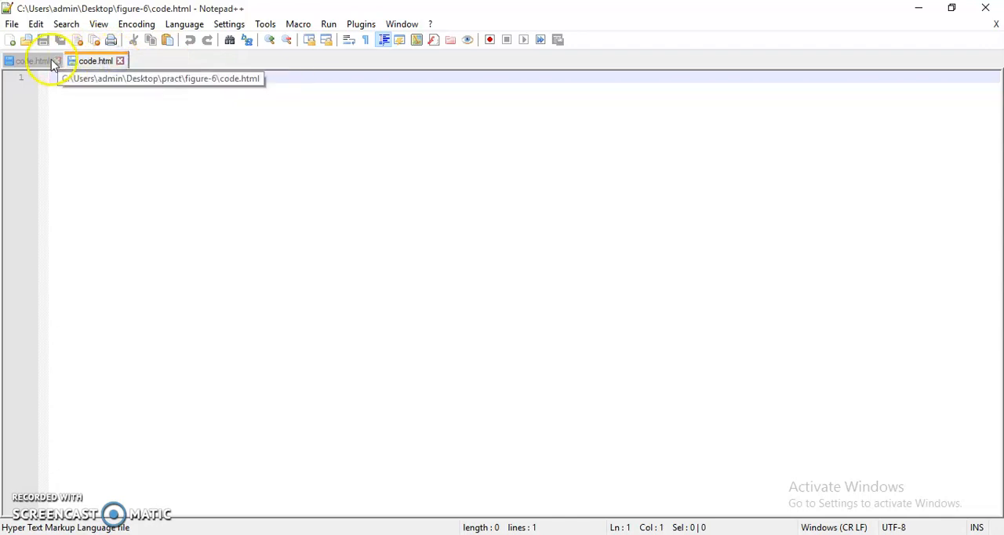
Step: Open style.css from the figure-6 folder for editing in Notepad++
{"action": "left_click", "coordinate": [57, 60]}
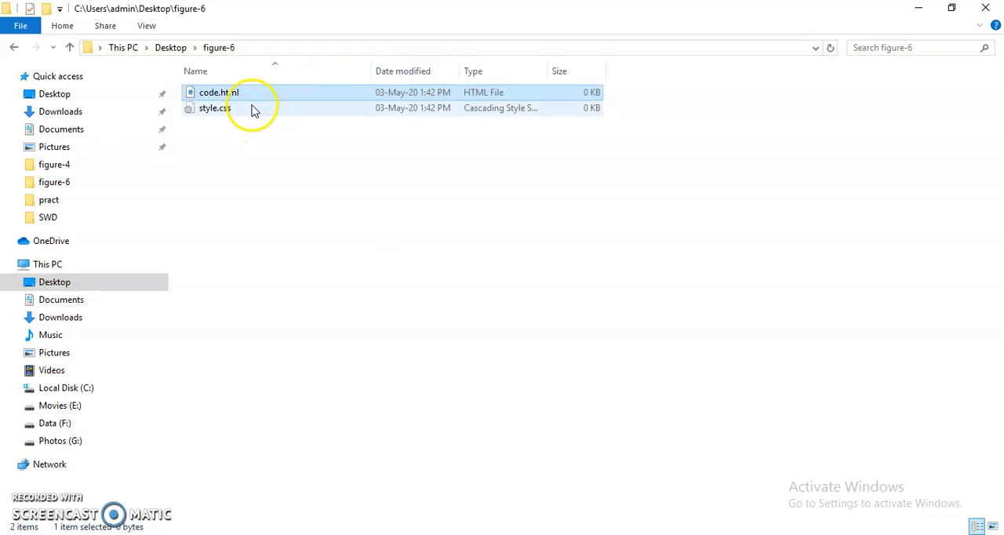
{"action": "right_click", "coordinate": [213, 106]}
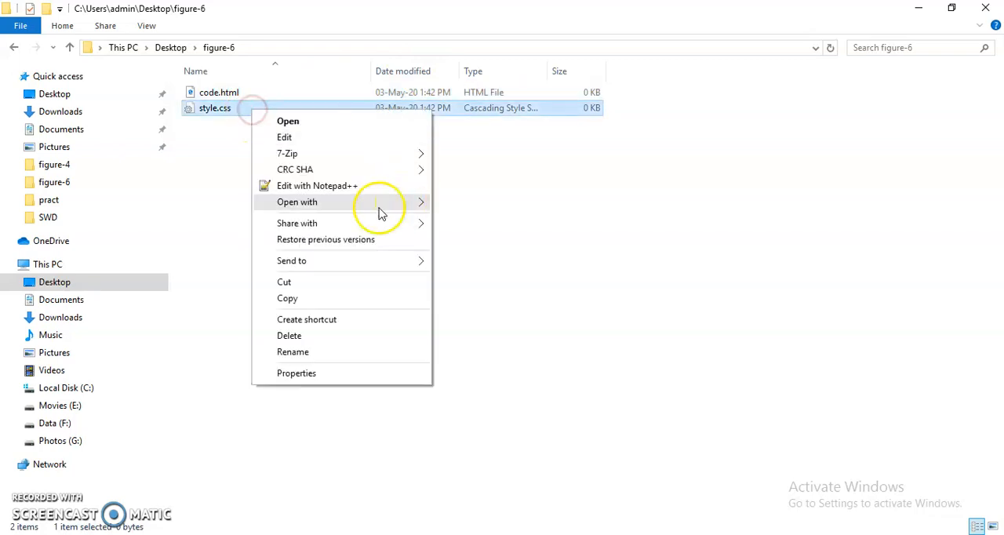
{"action": "left_click", "coordinate": [317, 187]}
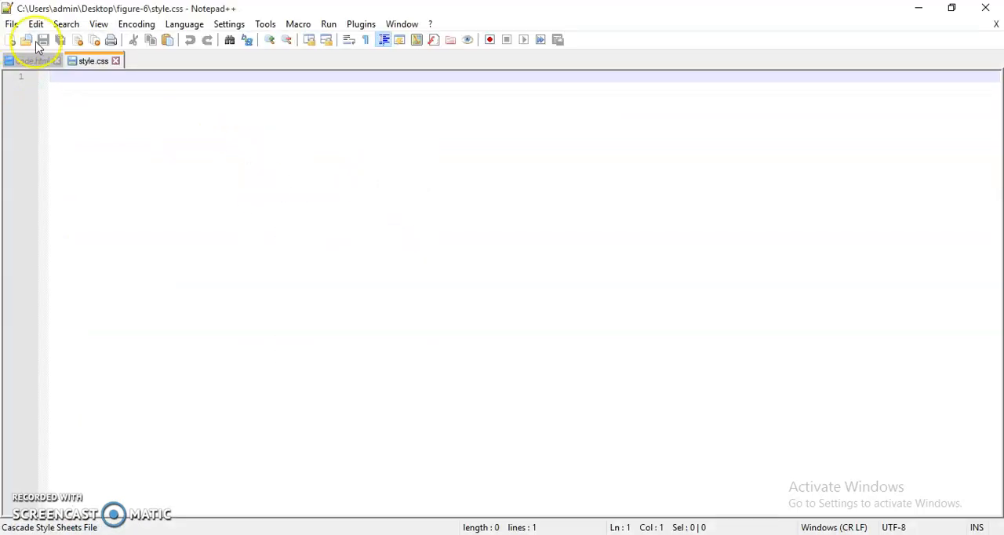
{"action": "left_click", "coordinate": [33, 60]}
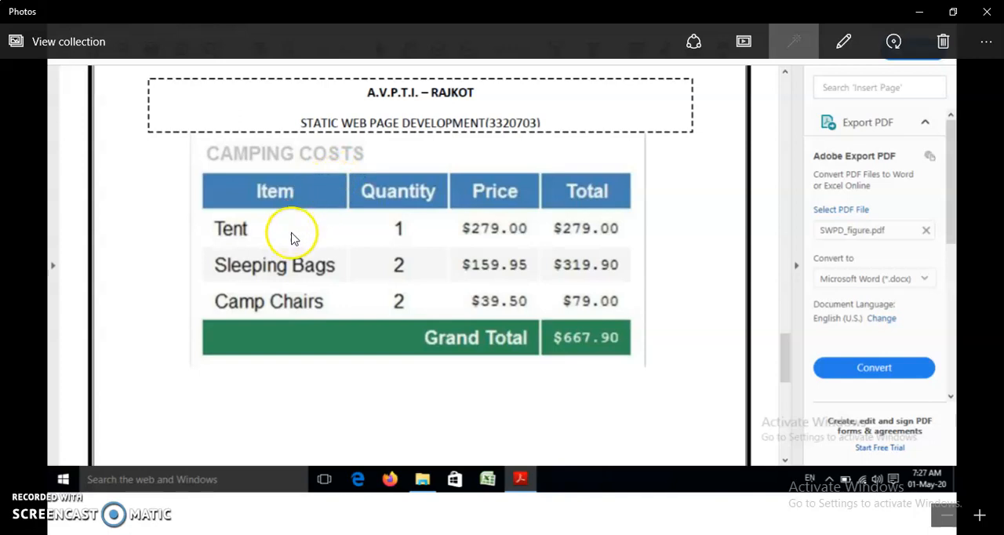
{"action": "mouse_move", "coordinate": [289, 339]}
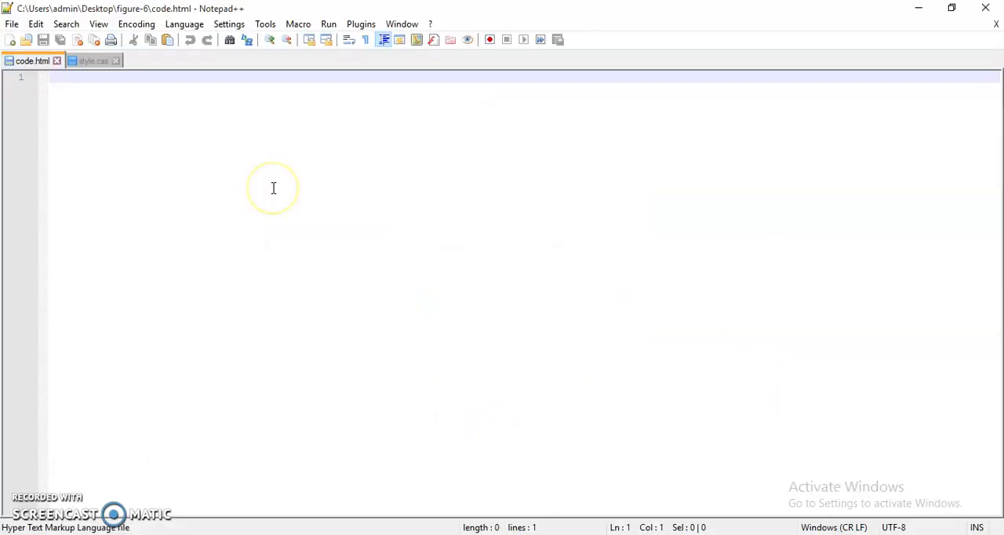
Step: Start code.html with <html> and <head> tags via autocomplete
{"action": "type", "text": "<"}
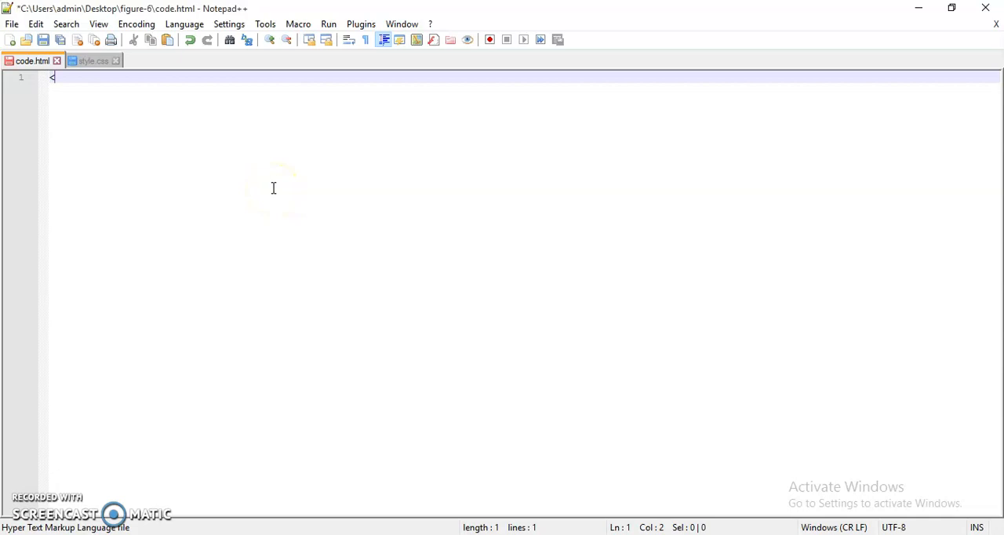
{"action": "type", "text": "<html></html>"}
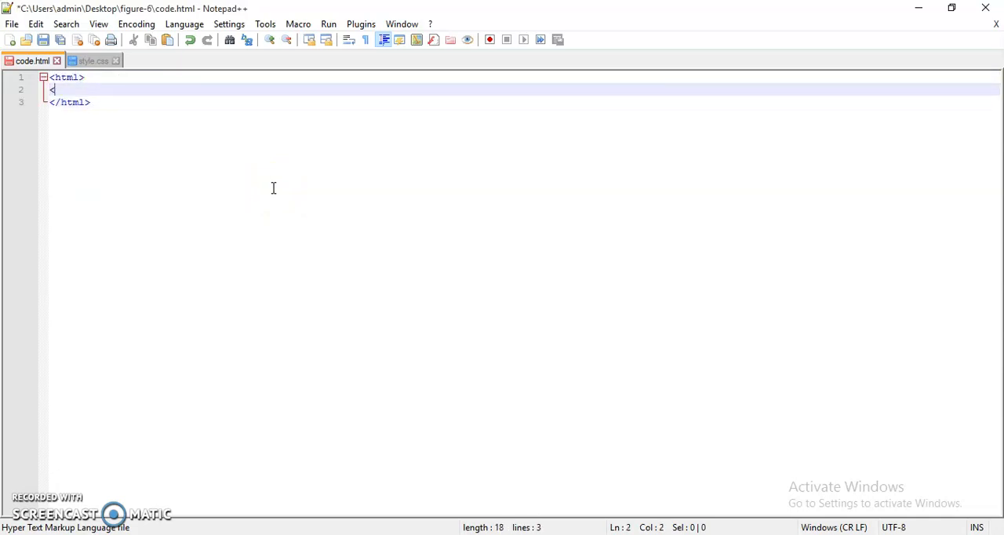
{"action": "type", "text": "head>"}
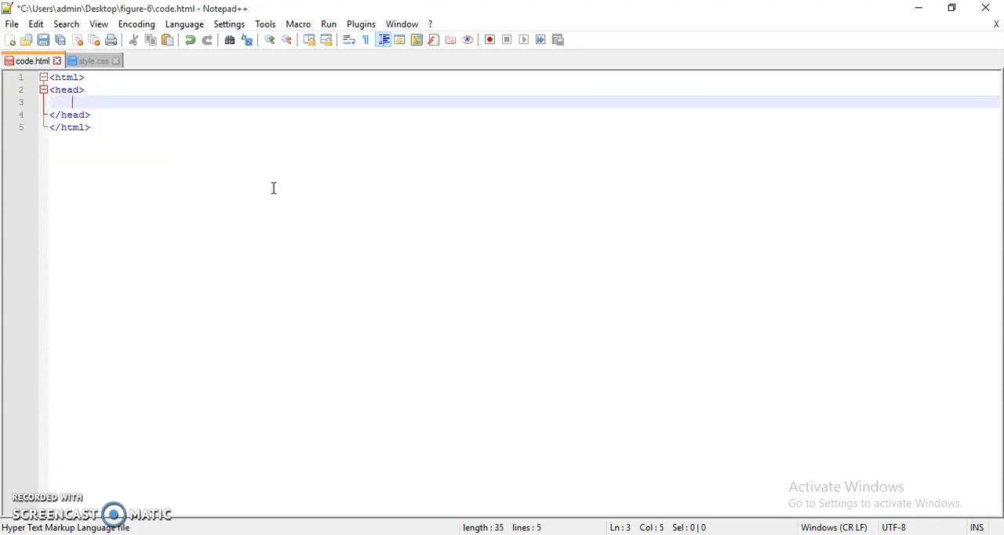
Step: Add <link rel="stylesheet" href="style.css"> in the head and begin the <body> tag
{"action": "type", "text": "<"}
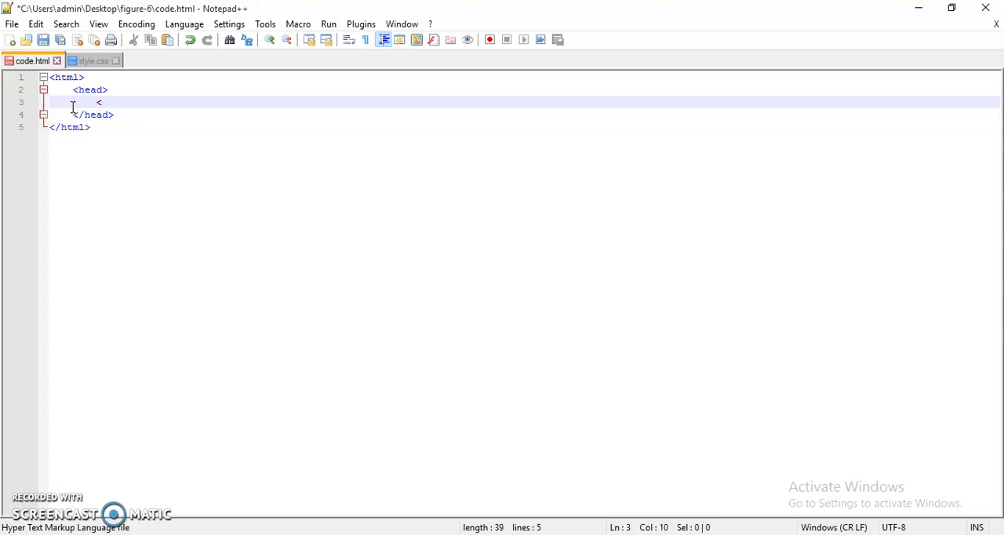
{"action": "type", "text": "lin"}
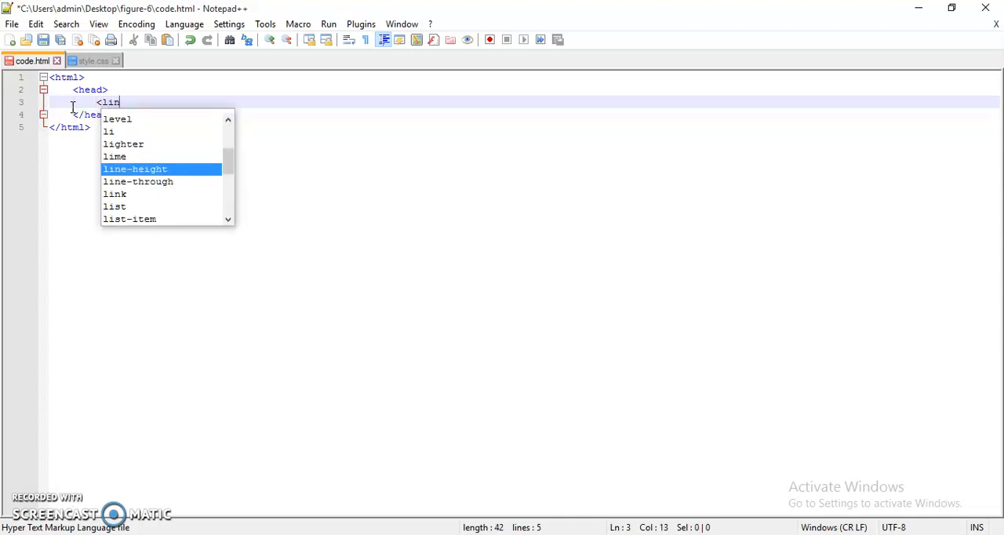
{"action": "type", "text": "k"}
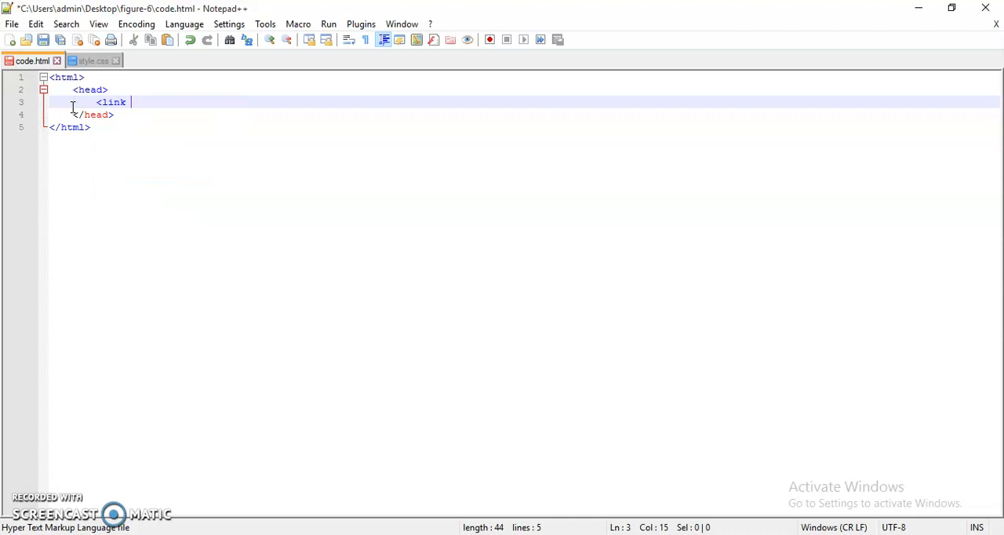
{"action": "type", "text": "h"}
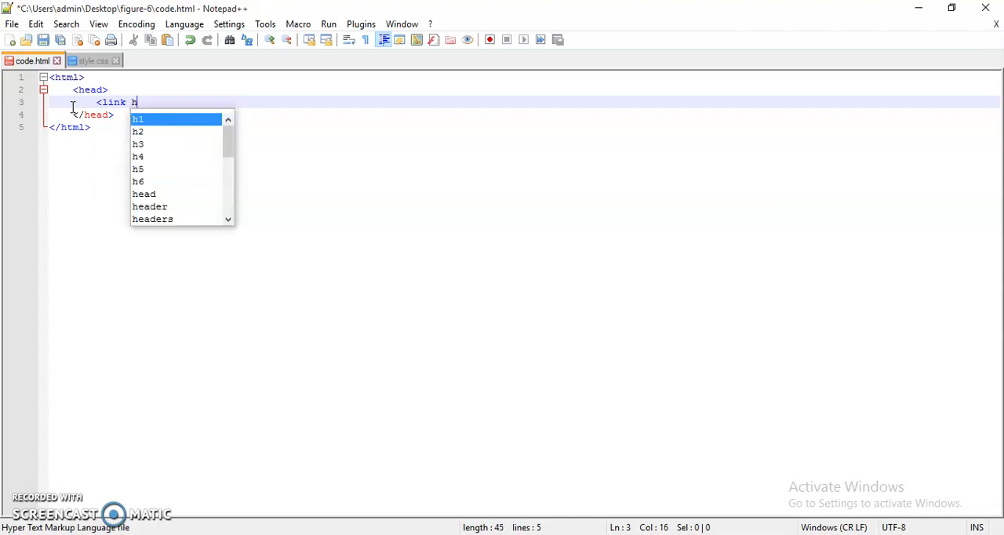
{"action": "type", "text": "el"}
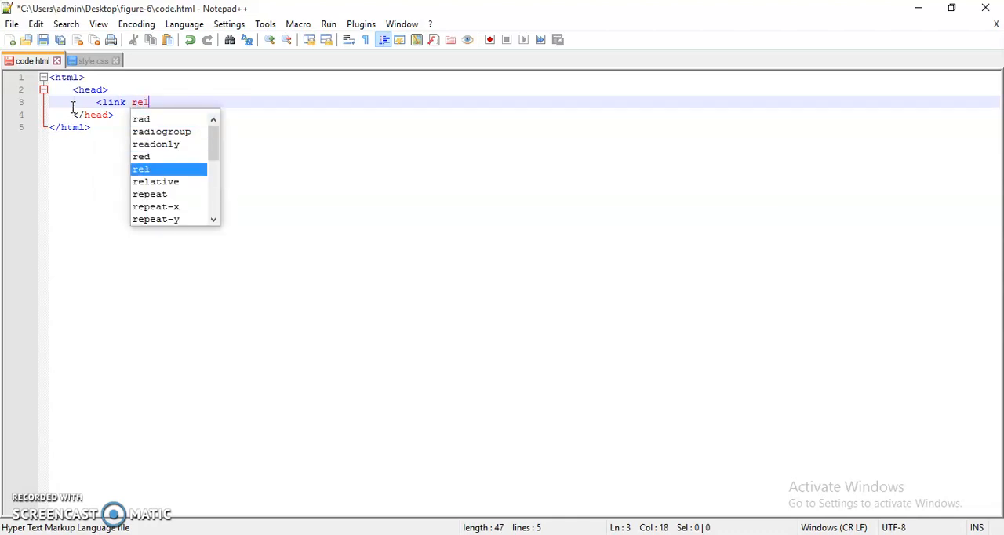
{"action": "type", "text": "=\"stylesheet"}
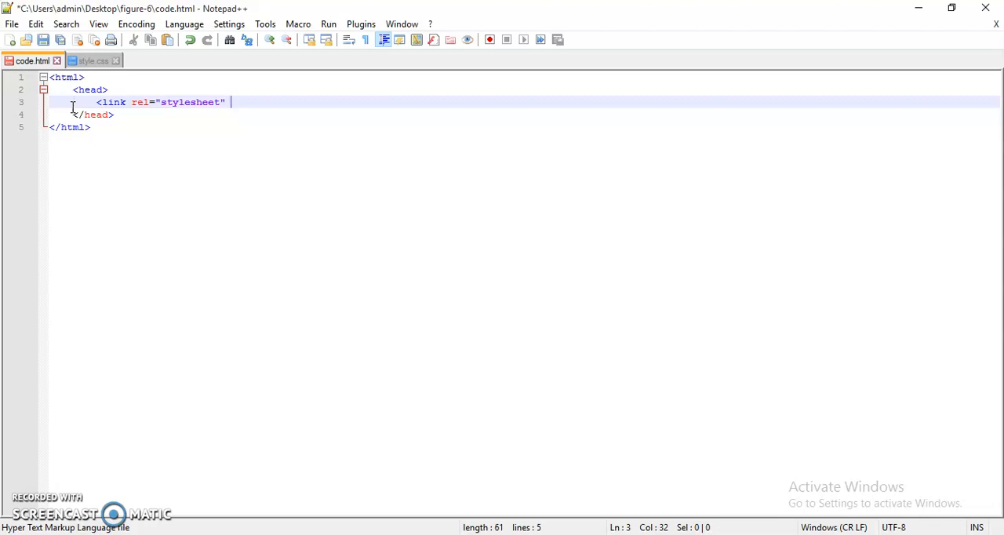
{"action": "type", "text": "href="}
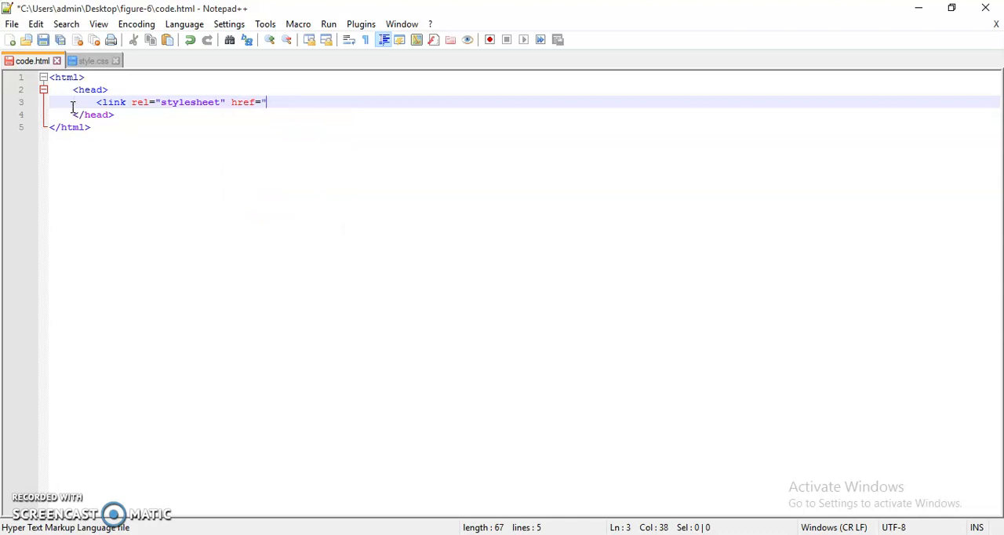
{"action": "type", "text": "style.c"}
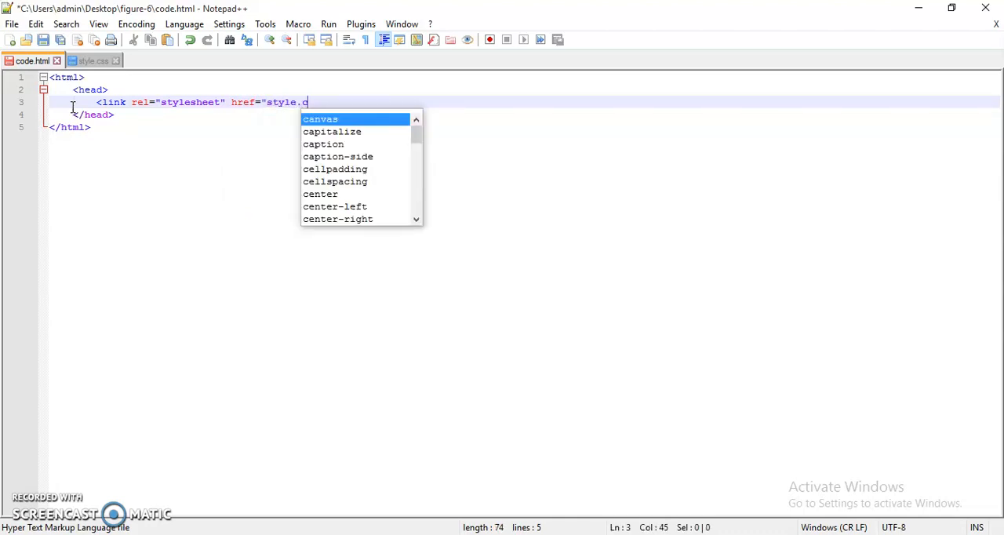
{"action": "type", "text": "ss\">"}
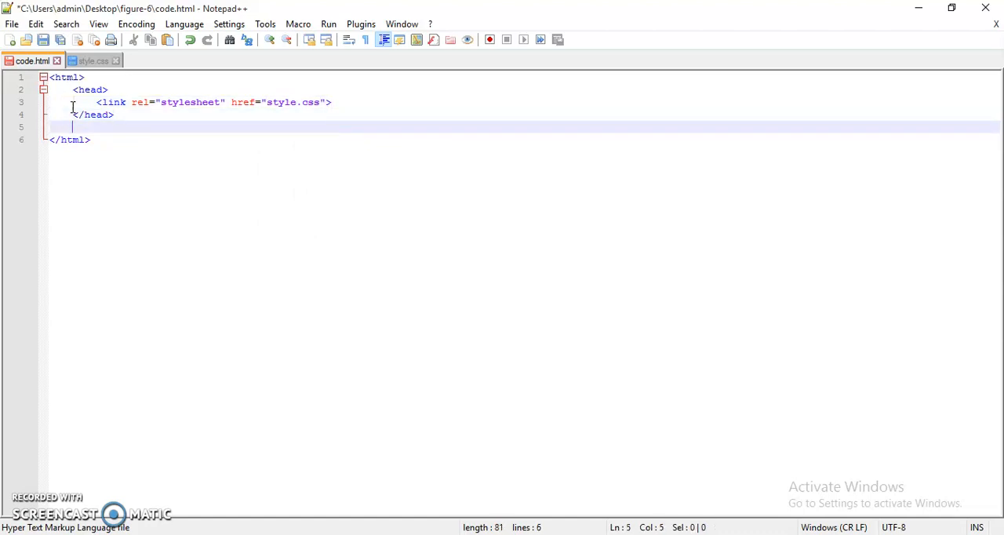
{"action": "type", "text": "<body>"}
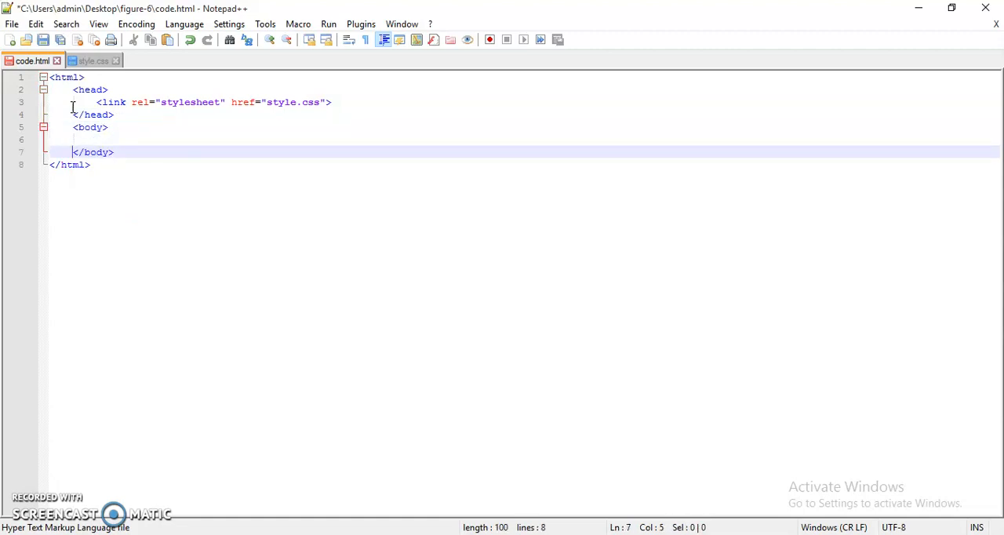
Step: Add a <table> element with a <caption> inside the body
{"action": "type", "text": "<t"}
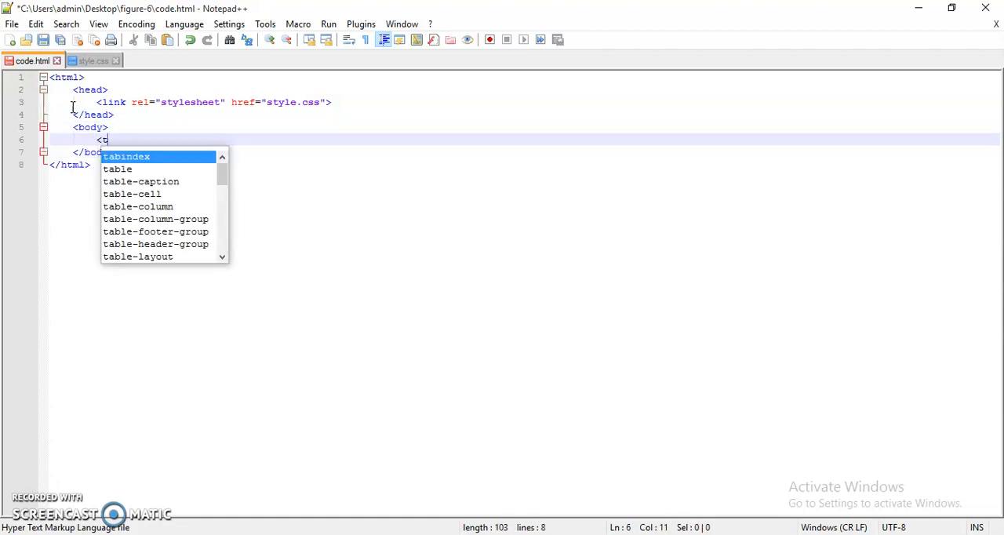
{"action": "type", "text": "able"}
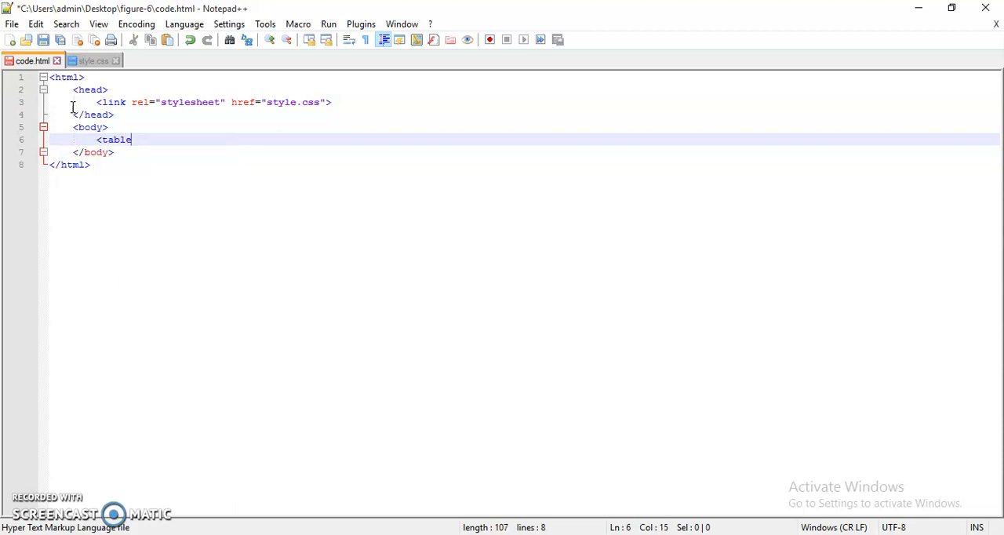
{"action": "type", "text": "</table>"}
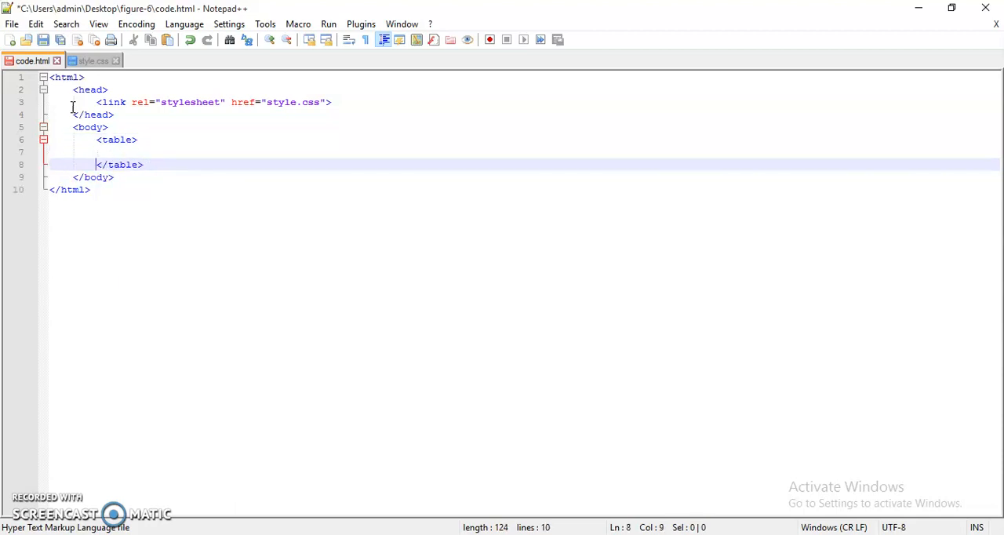
{"action": "type", "text": "<c"}
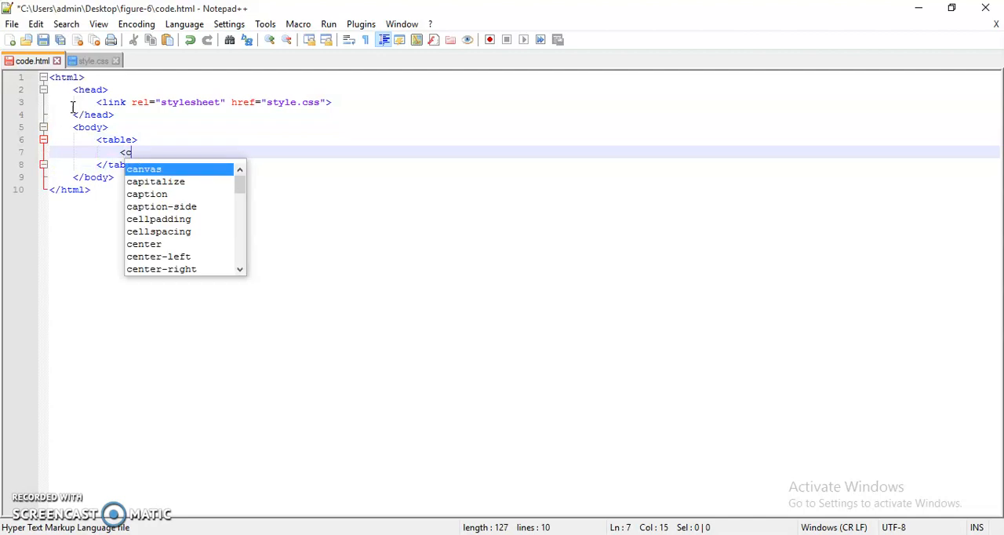
{"action": "type", "text": "aption></caption>"}
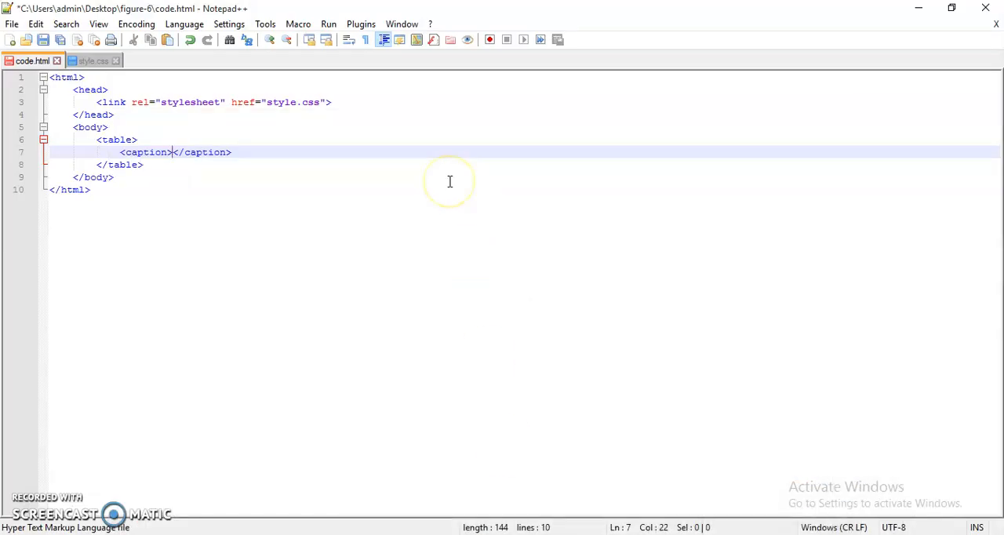
Step: Write CAMPING COSTS as the caption text and start a new line
{"action": "type", "text": "CAMPING"}
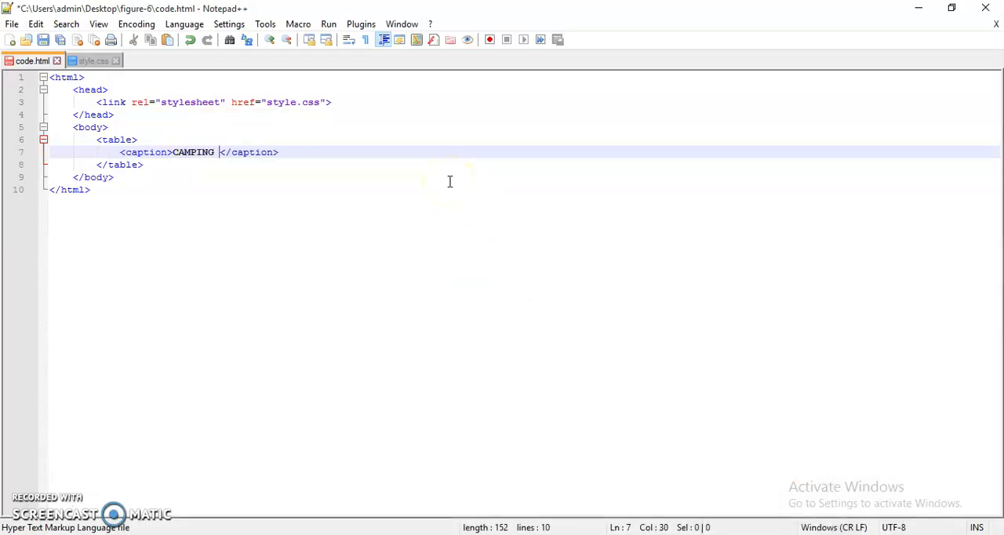
{"action": "type", "text": "COSTE"}
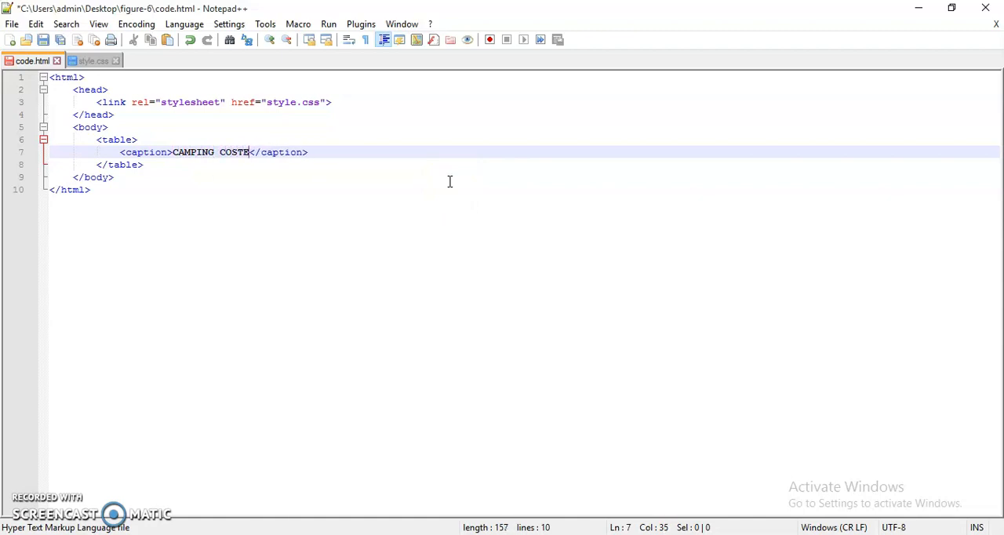
{"action": "type", "text": "S"}
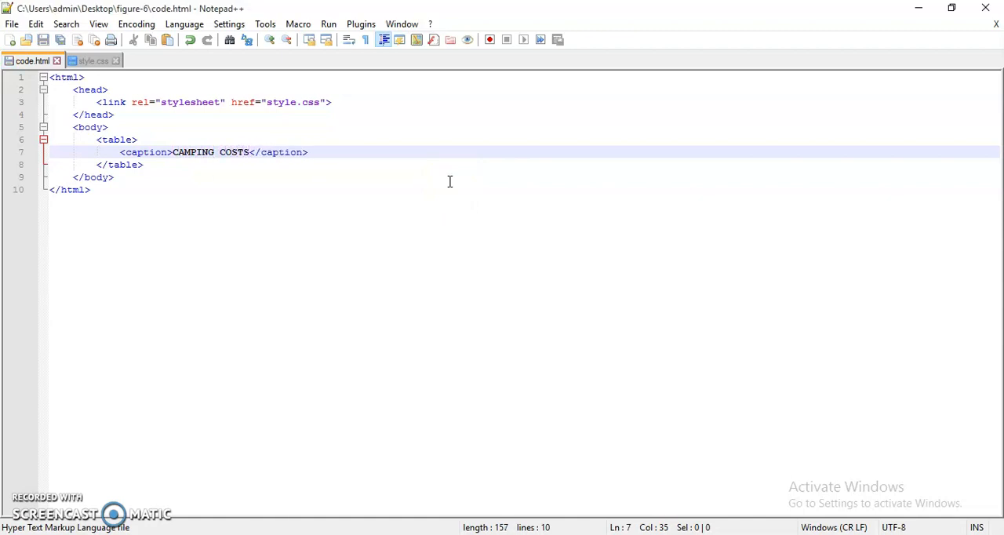
{"action": "key", "text": "enter"}
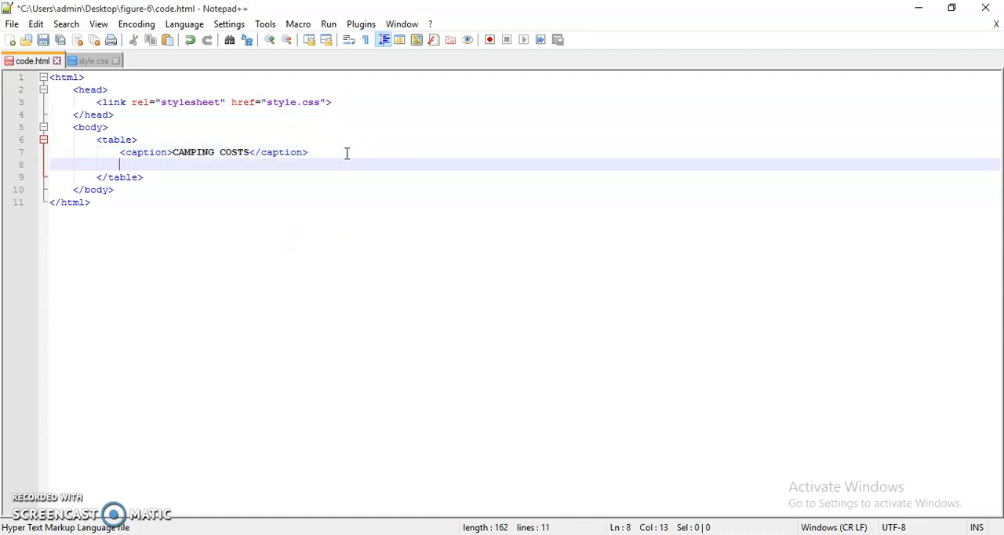
Step: Add <th> header cells Item, Quantity, Price and Total inside the table
{"action": "type", "text": "<th></th>"}
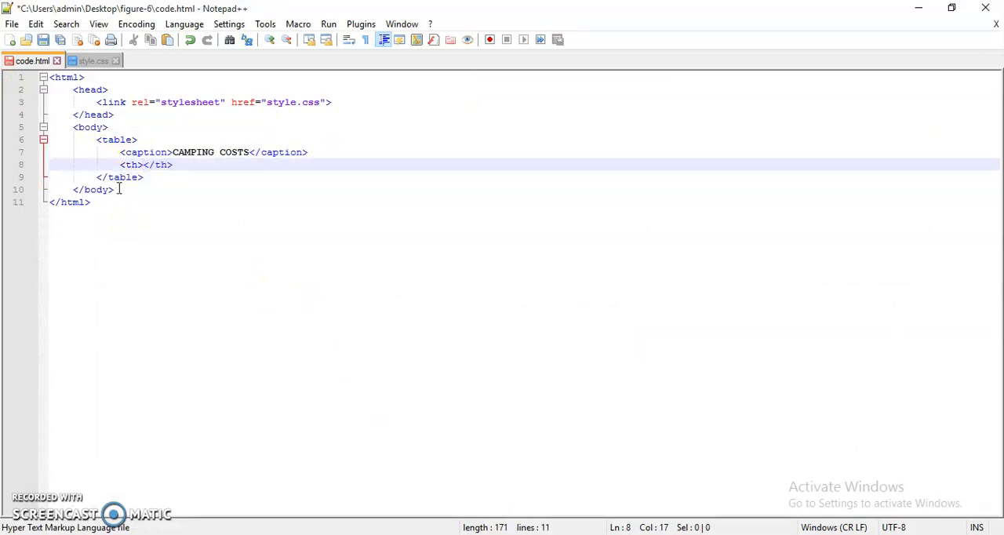
{"action": "type", "text": "I"}
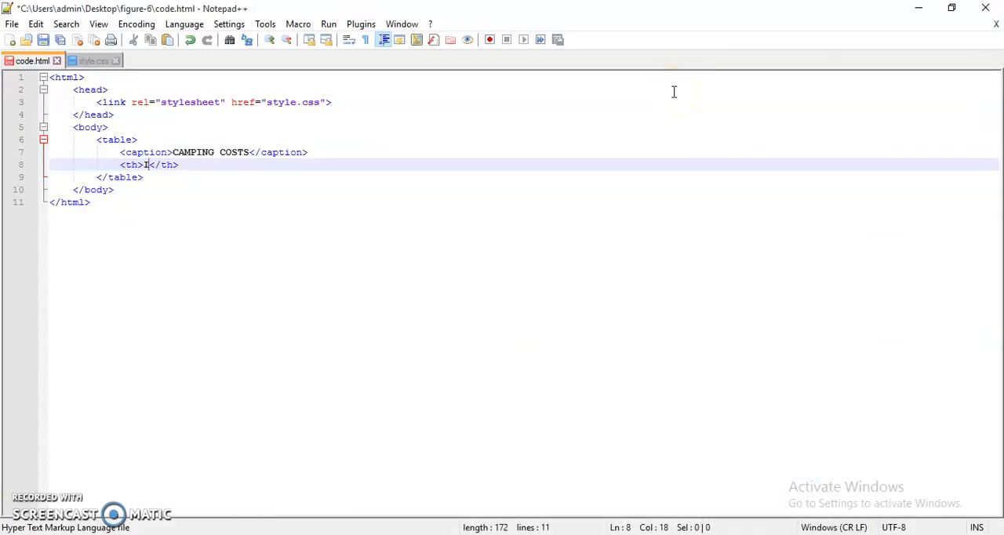
{"action": "type", "text": "tem"}
{"action": "type", "text": "<"}
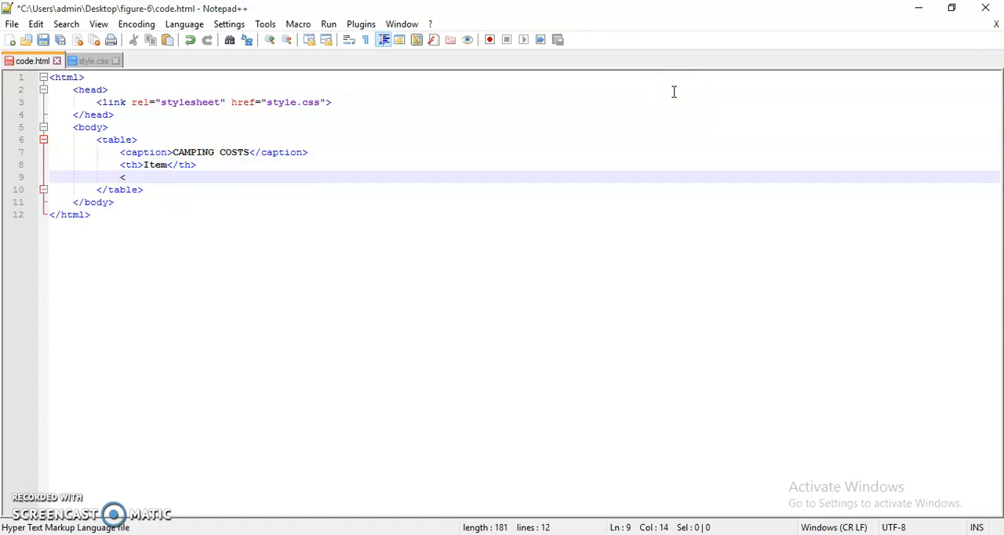
{"action": "type", "text": "th></th>"}
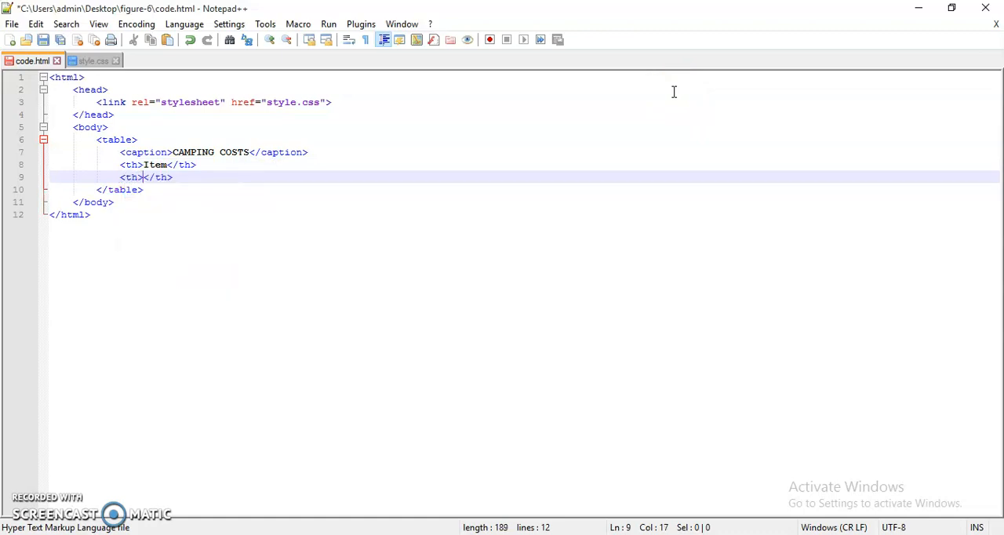
{"action": "type", "text": "Quantit"}
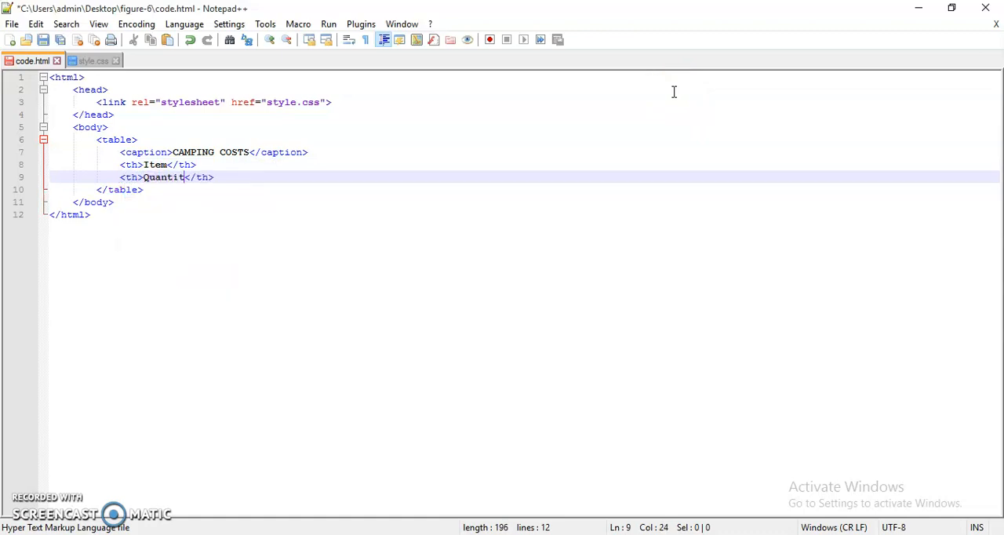
{"action": "type", "text": "y"}
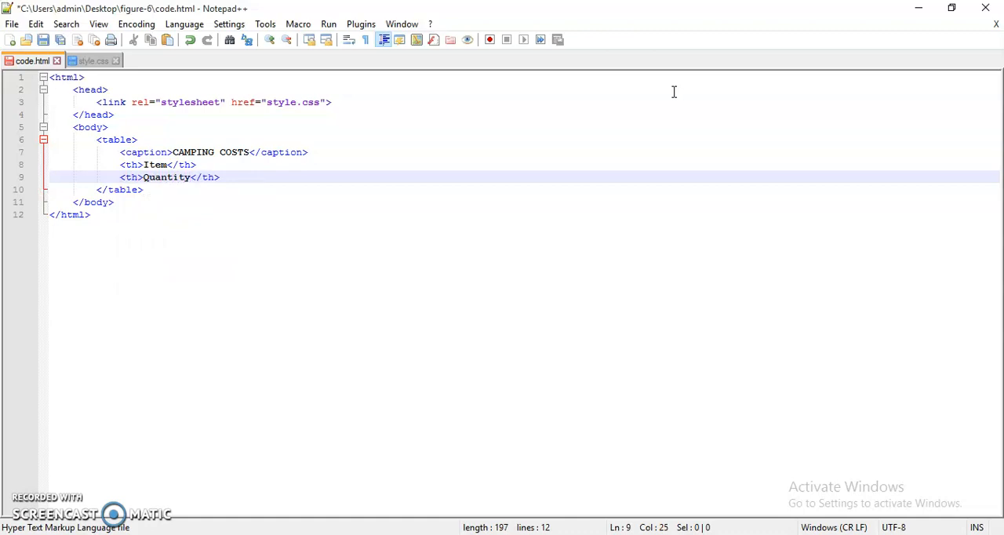
{"action": "type", "text": "<th"}
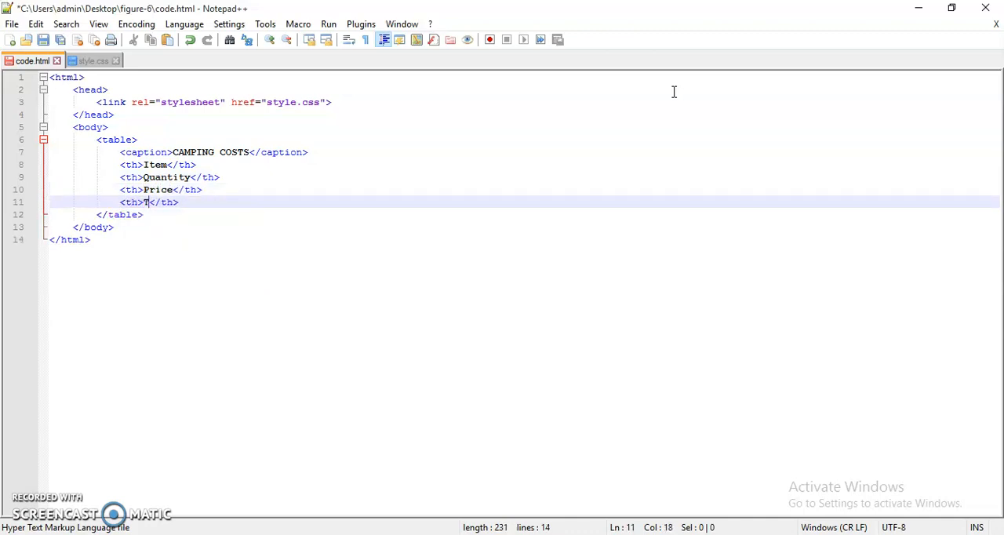
{"action": "type", "text": "otal"}
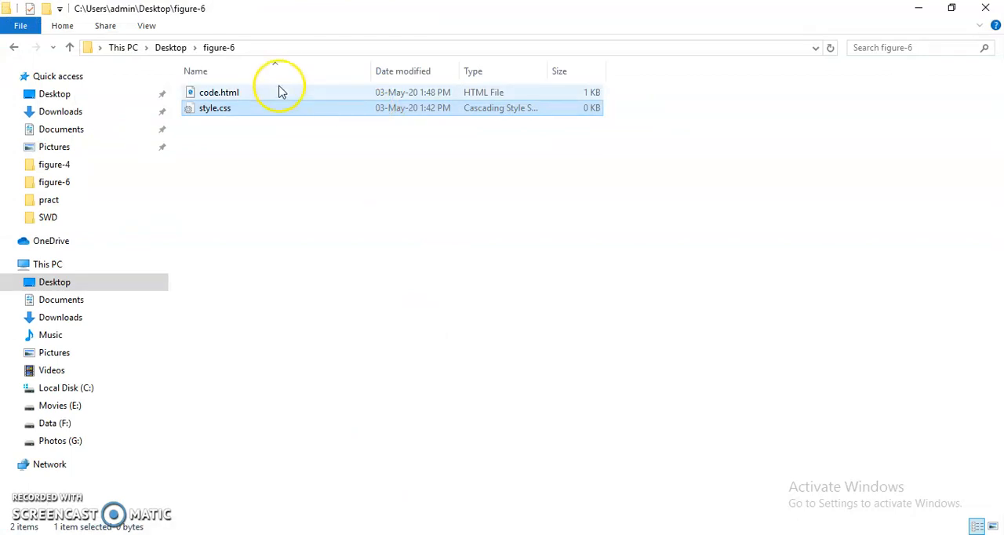
Step: Open code.html from the figure-6 folder
{"action": "right_click", "coordinate": [219, 91]}
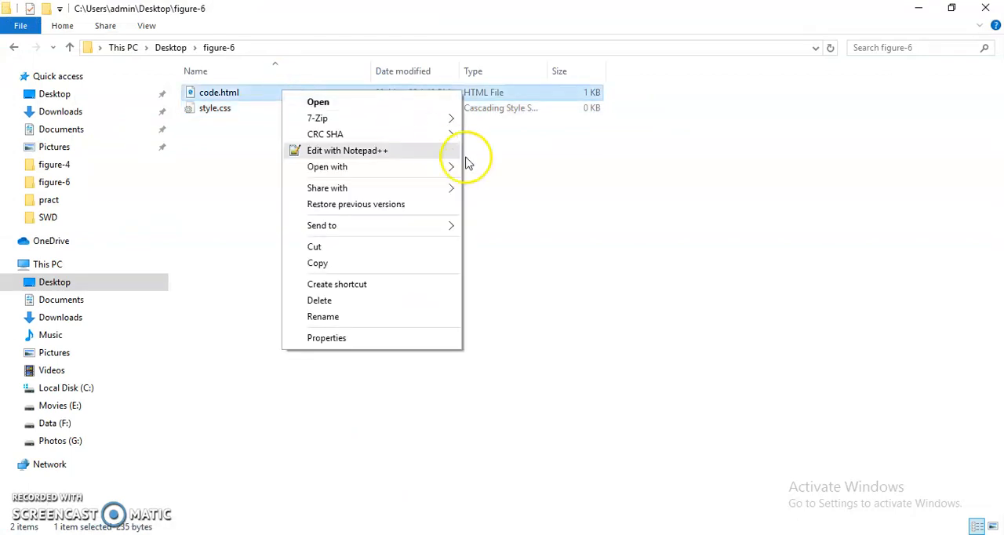
{"action": "mouse_move", "coordinate": [436, 174]}
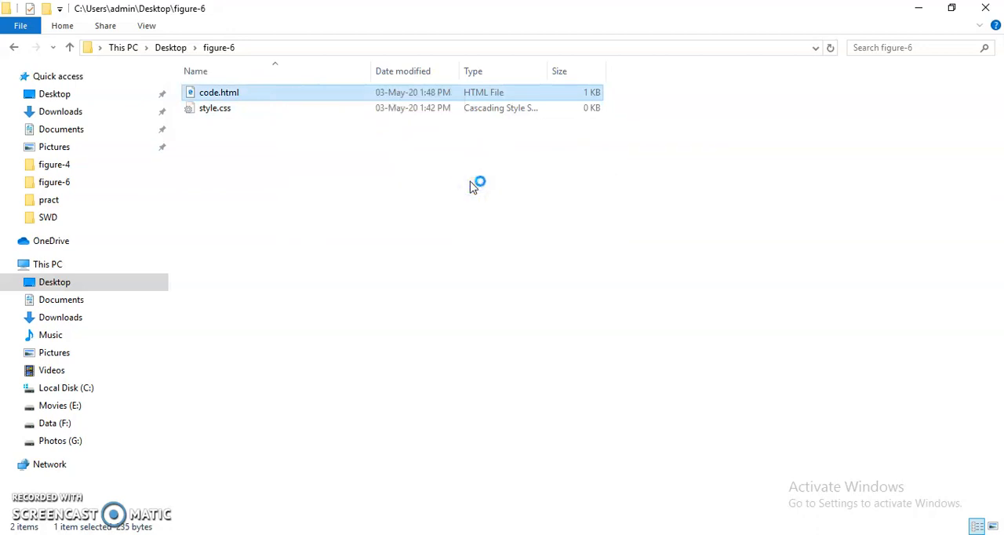
{"action": "double_click", "coordinate": [220, 91]}
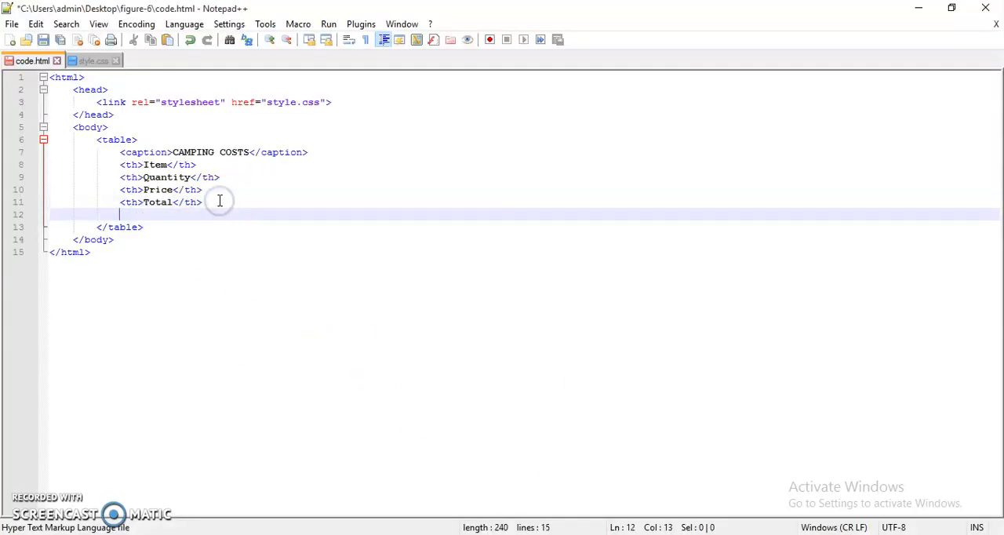
Step: Add a <tr> row whose first <td> cell reads Tent
{"action": "type", "text": "<tr></tr>"}
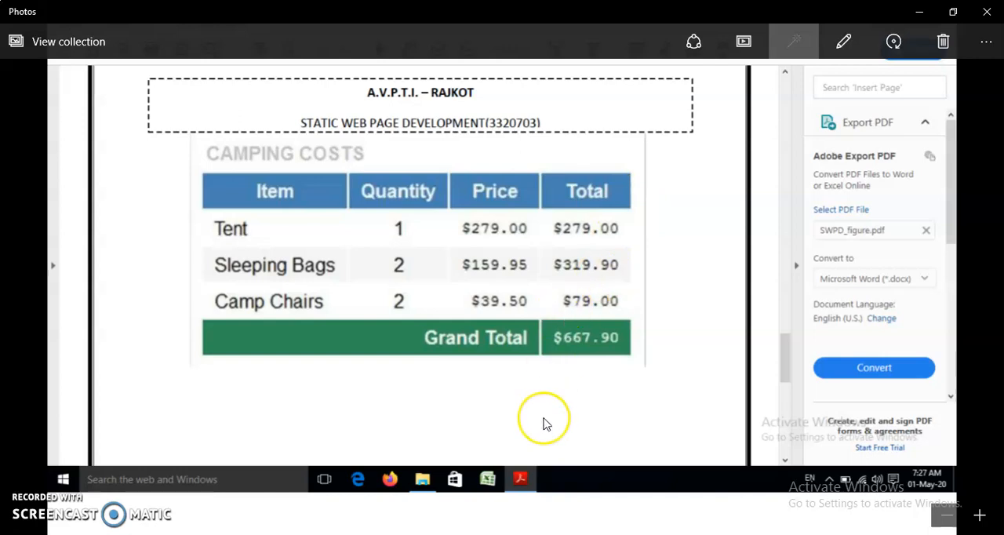
{"action": "mouse_move", "coordinate": [524, 452]}
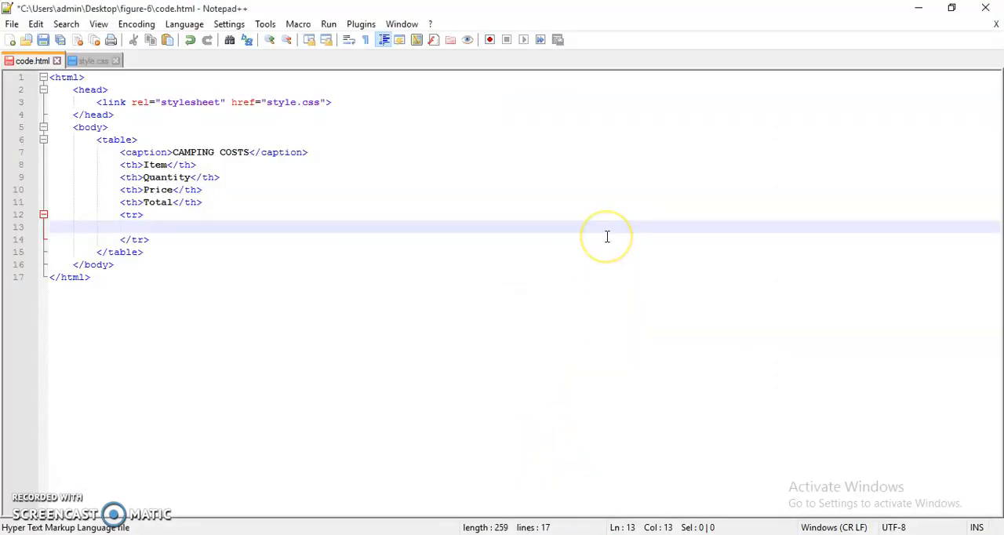
{"action": "type", "text": "<td></td>"}
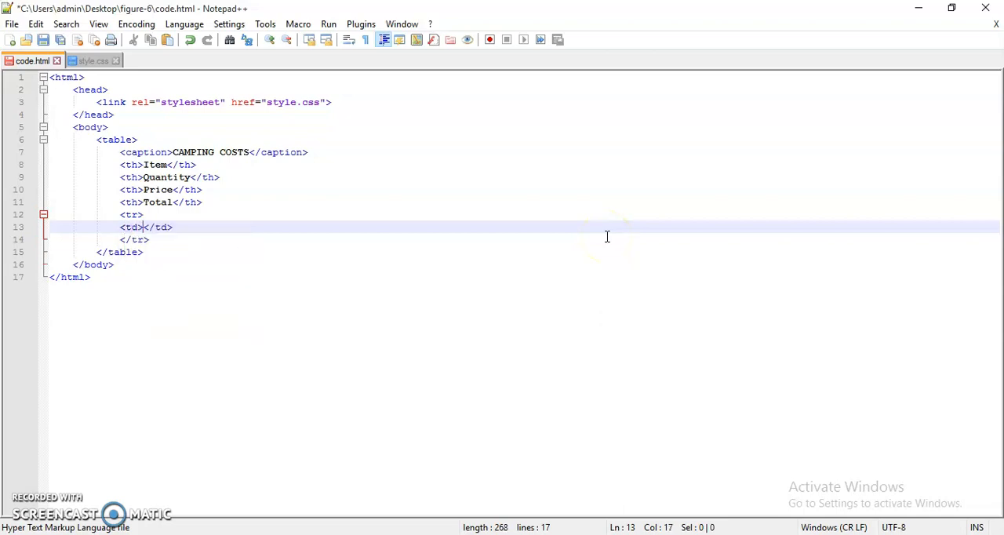
{"action": "type", "text": "Tent"}
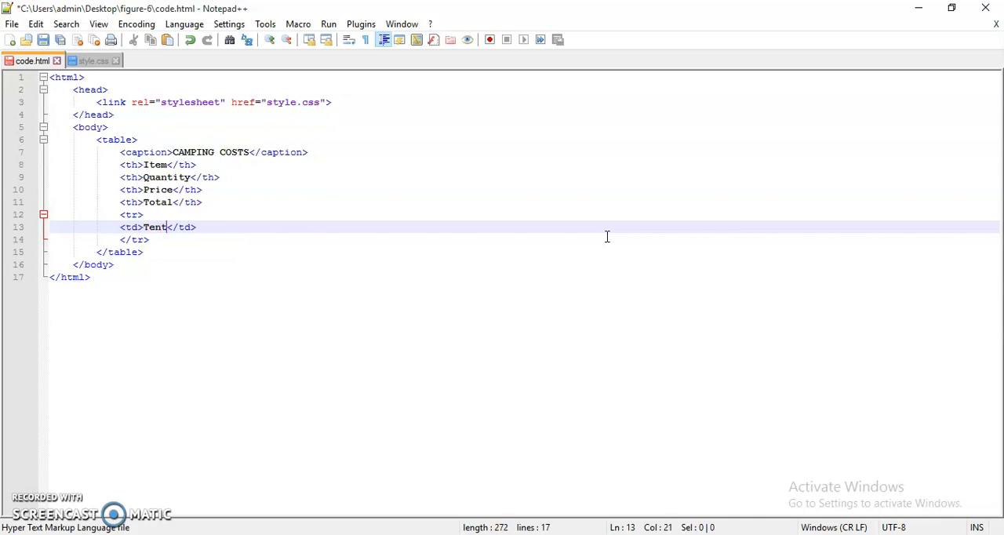
{"action": "key", "text": "Enter"}
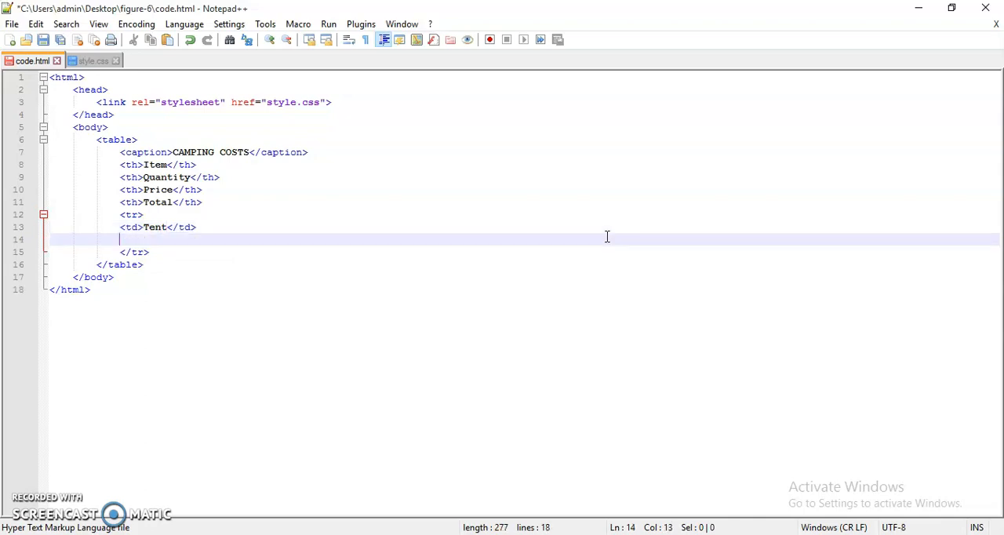
Step: Add the row's remaining <td> cells: 1, $279 and $279
{"action": "type", "text": "<td>1</td>"}
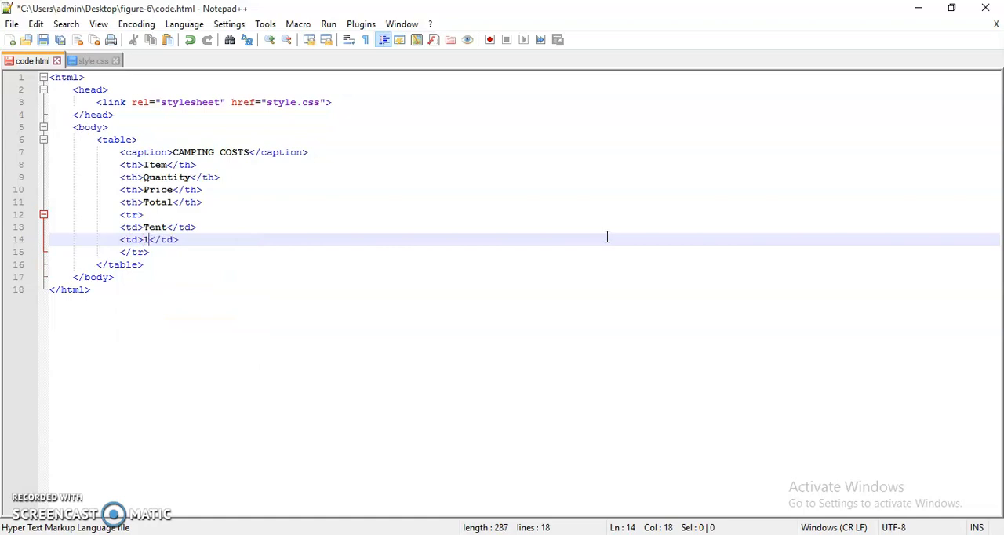
{"action": "type", "text": "<td></td>"}
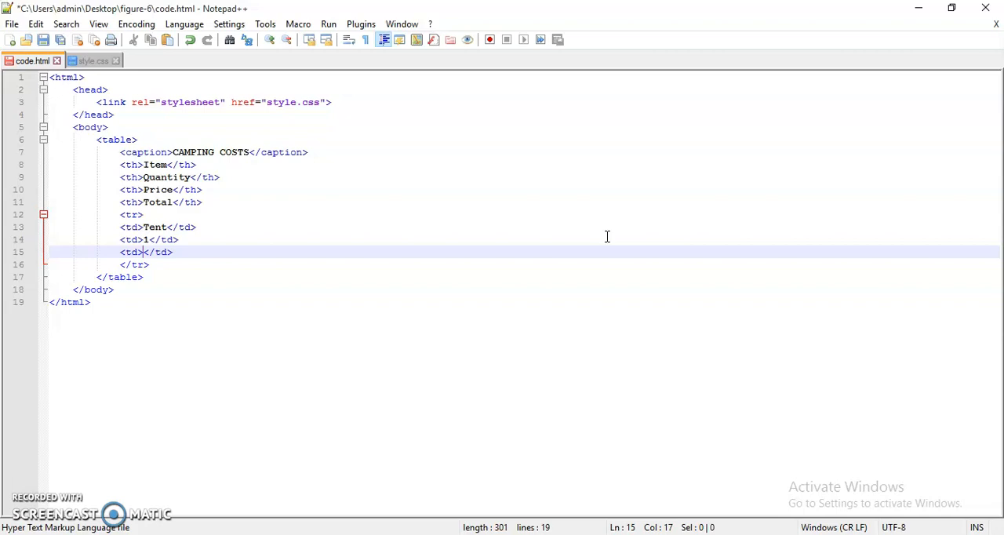
{"action": "type", "text": "$"}
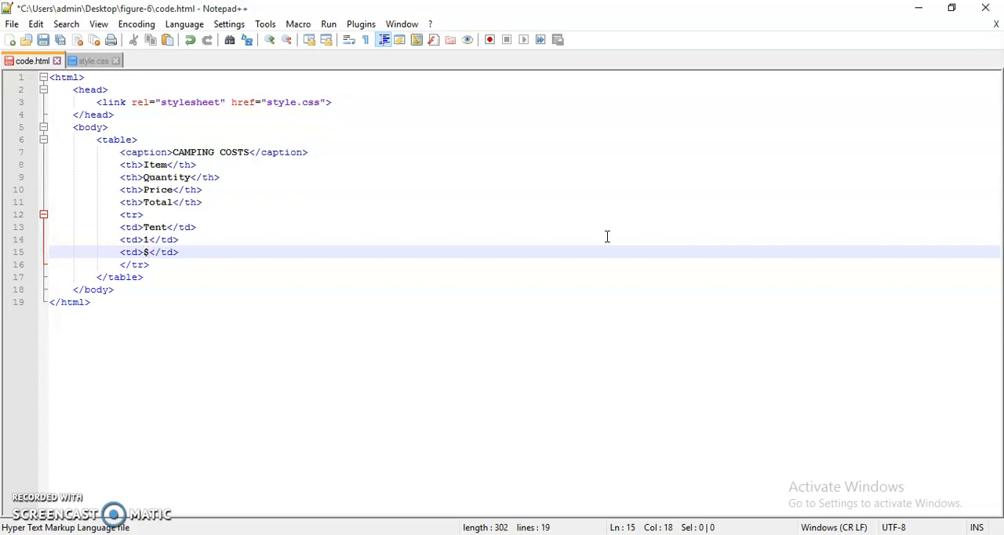
{"action": "type", "text": "279"}
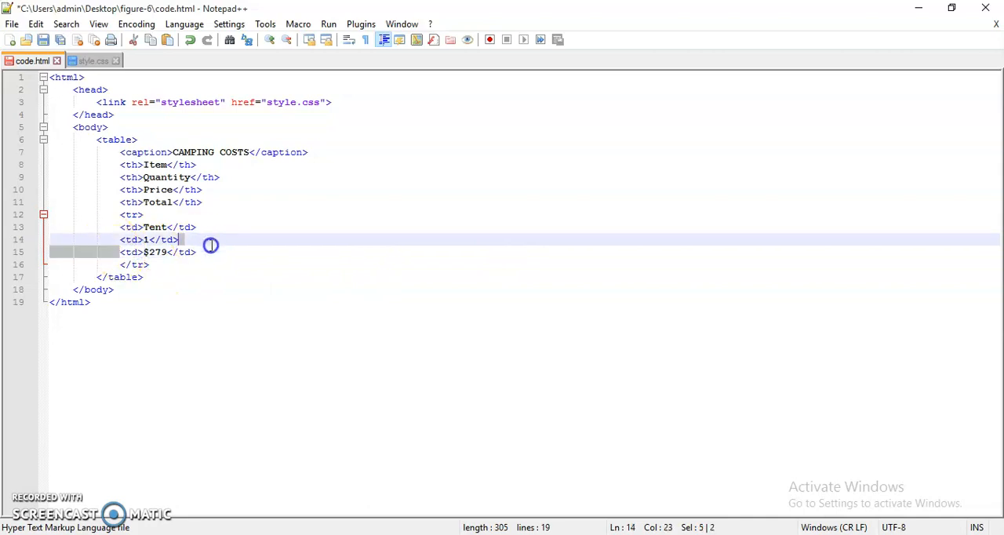
{"action": "key", "text": "Enter"}
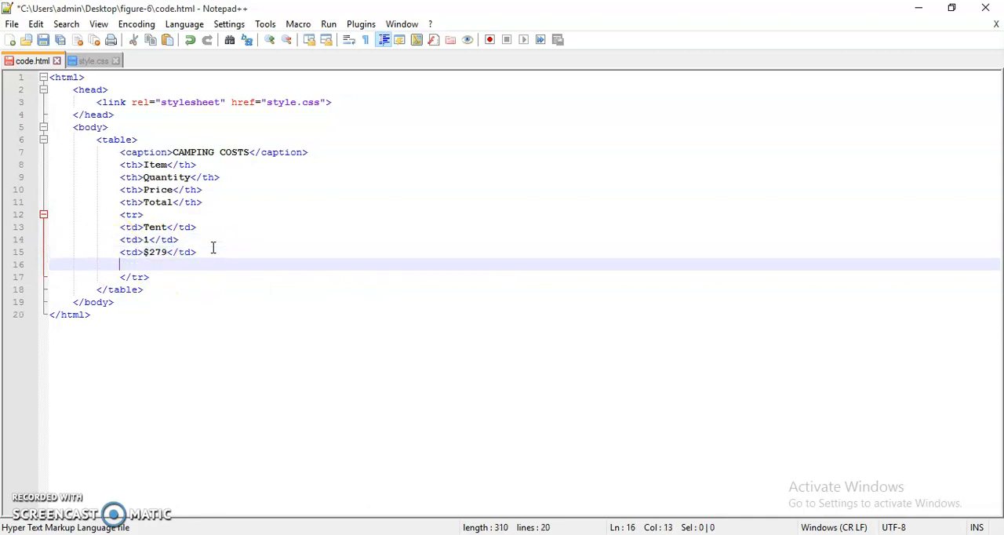
{"action": "type", "text": "<td>$279</td>"}
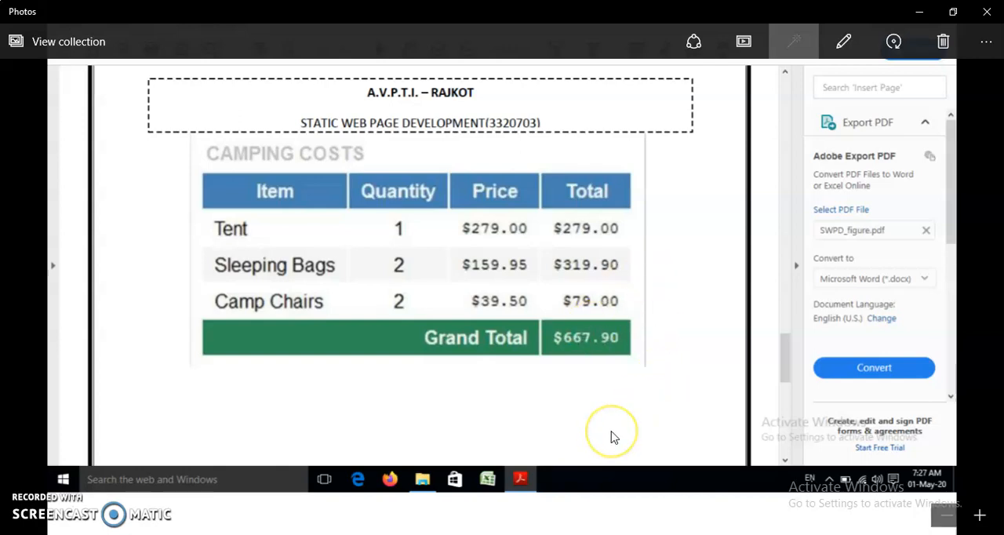
{"action": "mouse_move", "coordinate": [604, 502]}
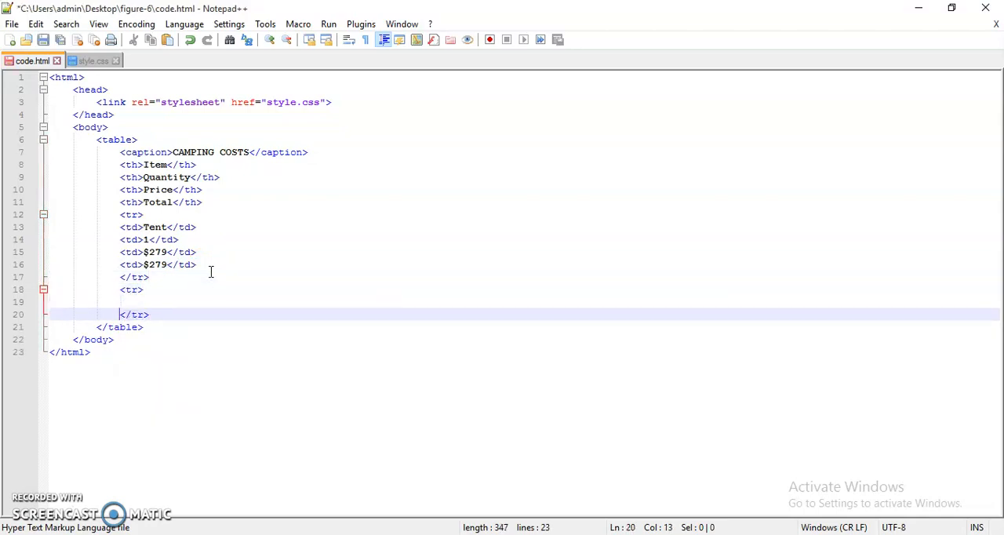
Step: Add a Sleeping Bags row cell, fixing a mistyped tag, with quantity 2
{"action": "type", "text": "<td></td>"}
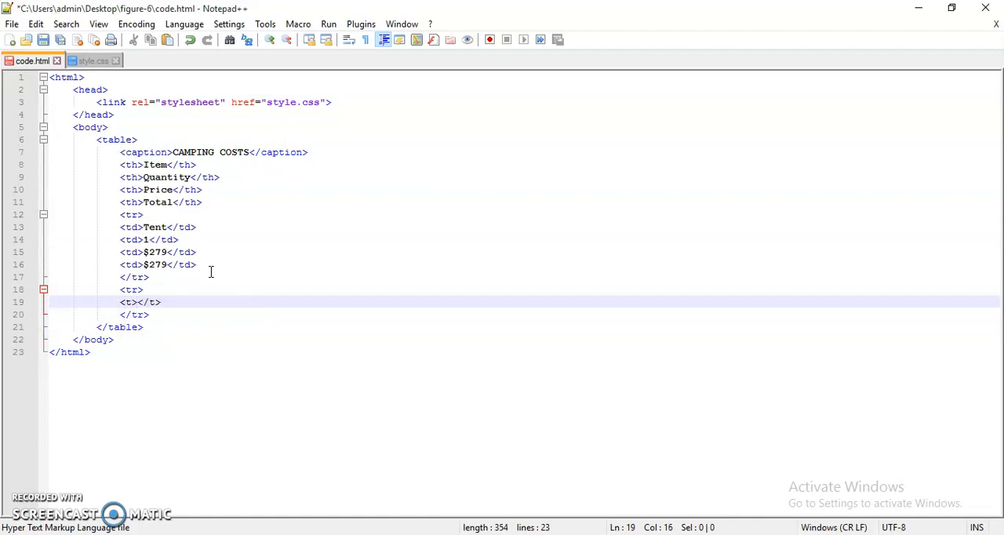
{"action": "double_click", "coordinate": [130, 303]}
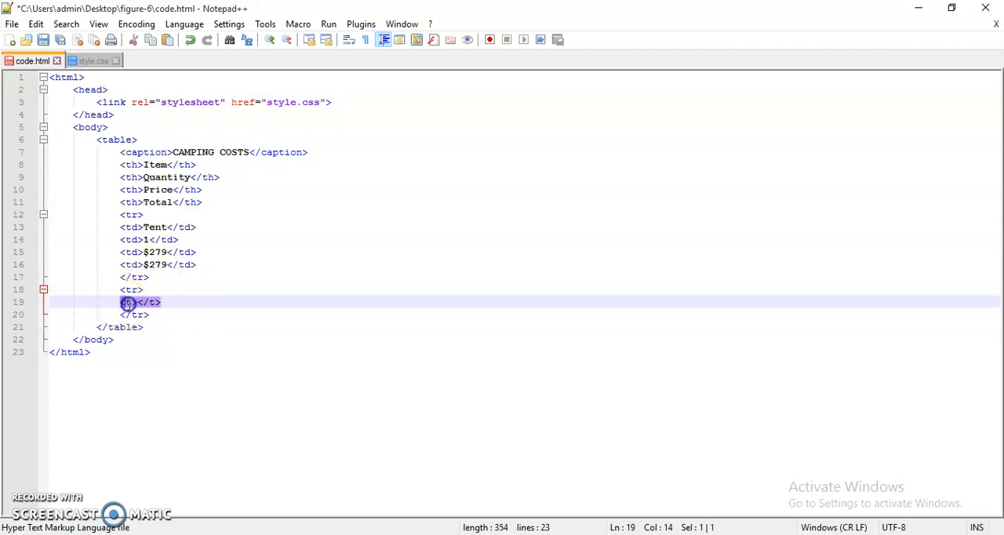
{"action": "type", "text": "t"}
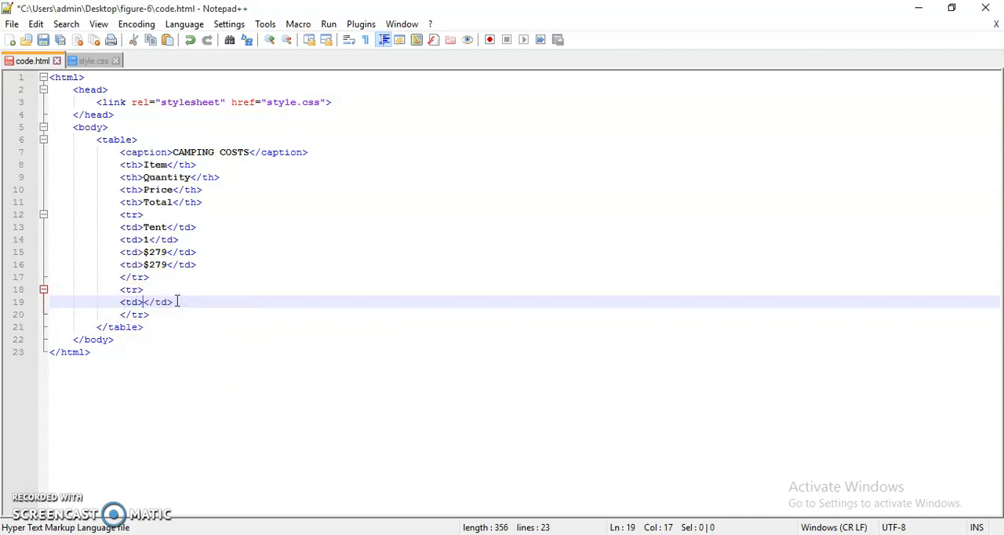
{"action": "type", "text": "Sleeping Bags"}
{"action": "type", "text": "<"}
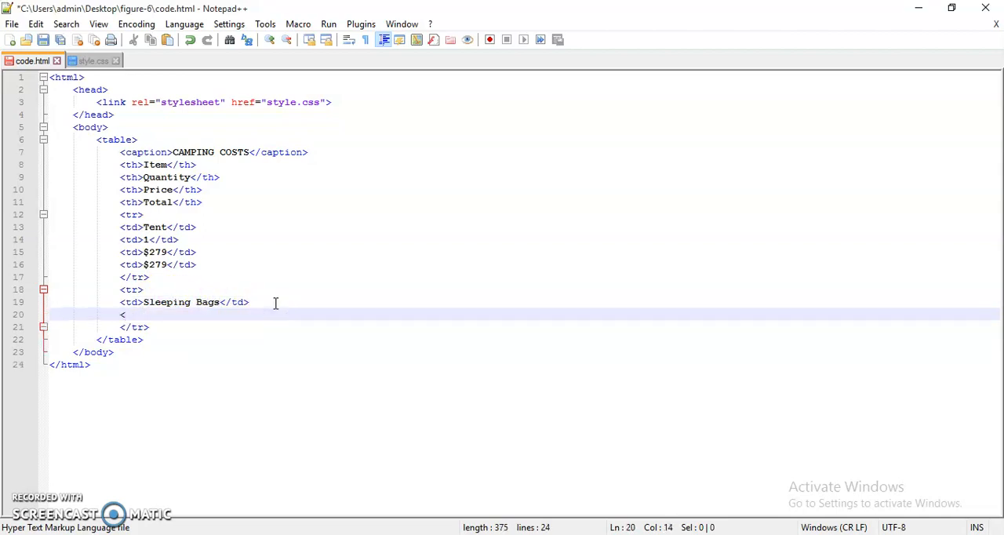
{"action": "type", "text": "td></td>"}
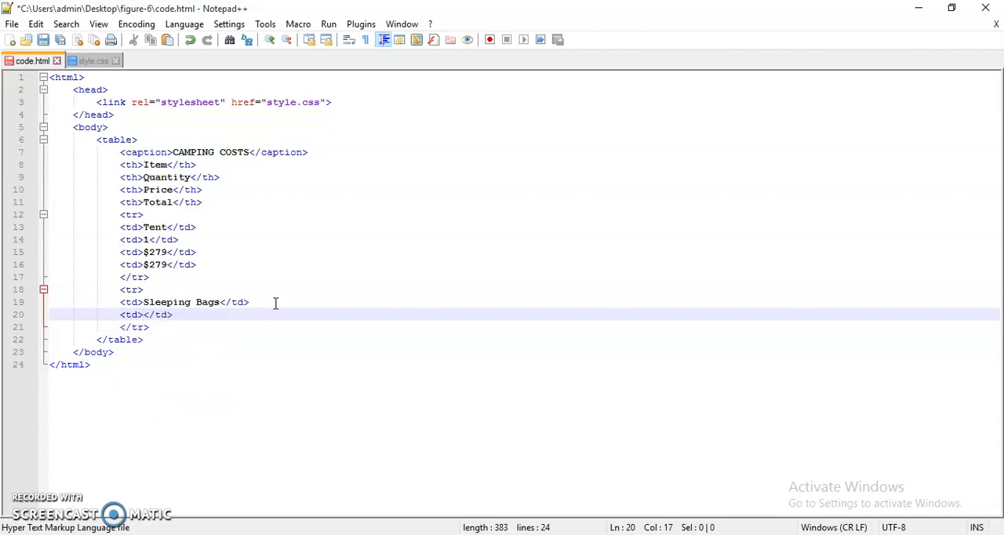
{"action": "type", "text": "2"}
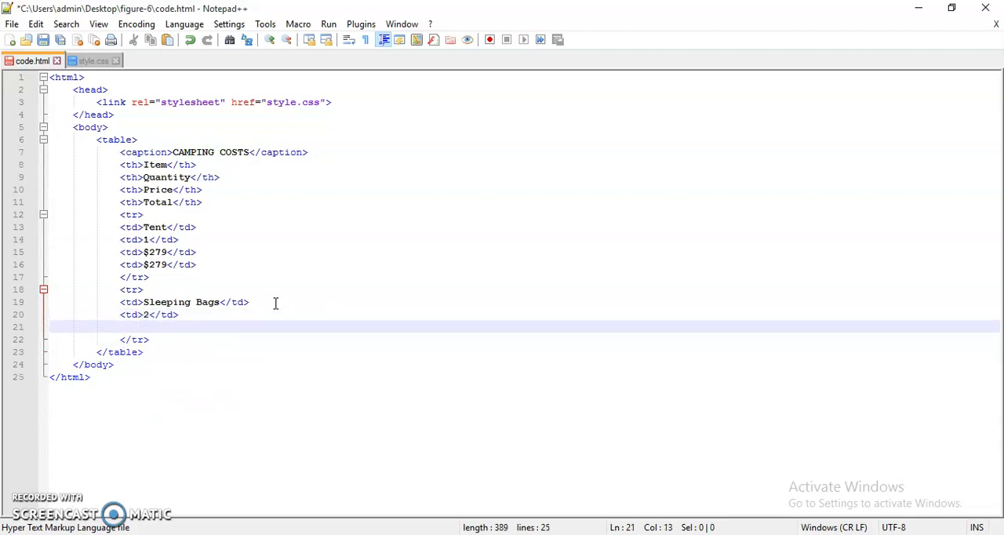
Step: Fill the Sleeping Bags price $159.95 and total $319.90 cells
{"action": "type", "text": "<td></td>"}
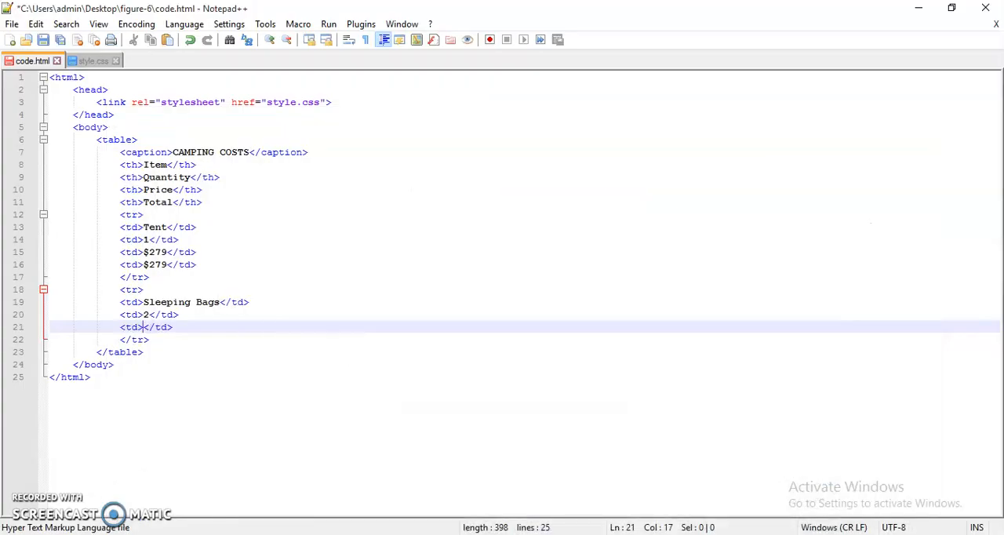
{"action": "type", "text": "1"}
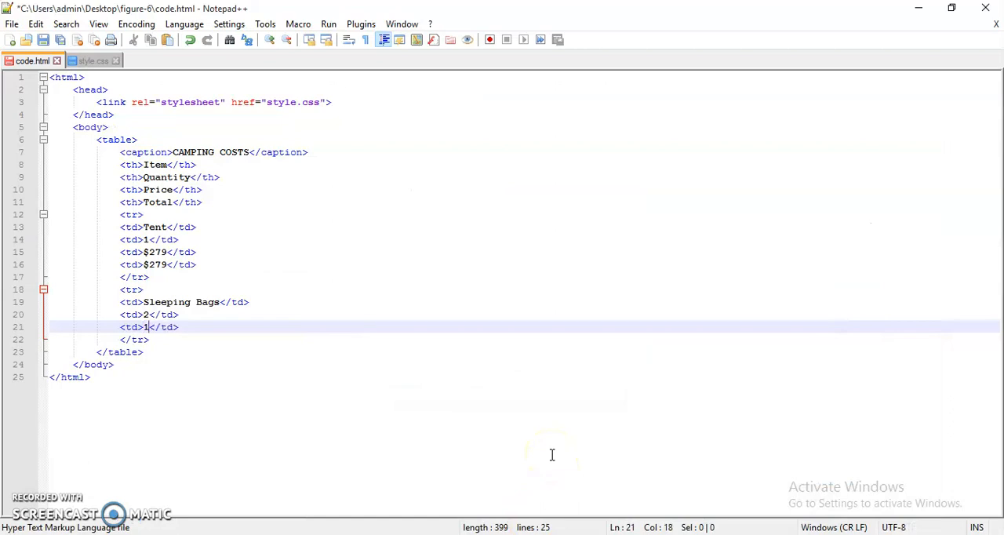
{"action": "type", "text": "$159.95"}
{"action": "type", "text": "<td></td>"}
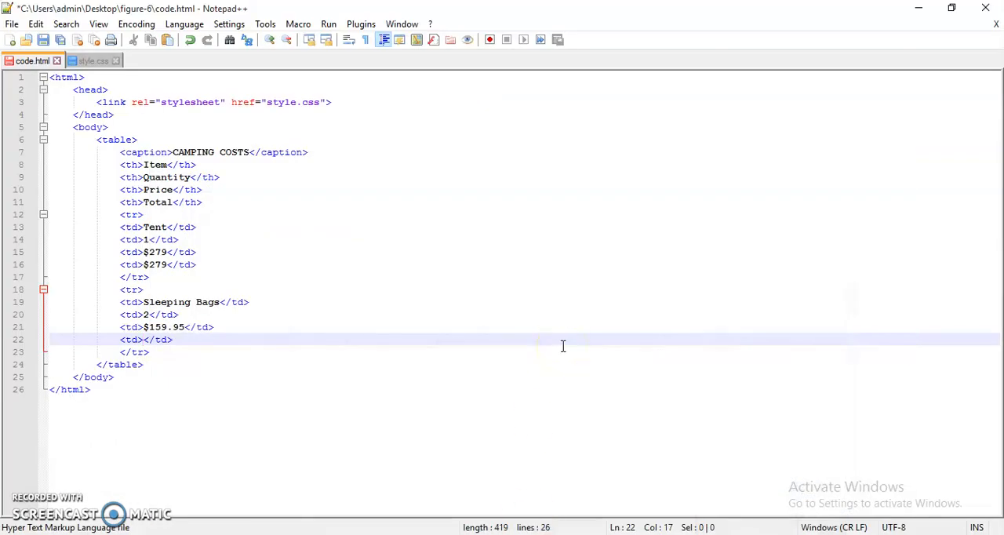
{"action": "type", "text": "$3"}
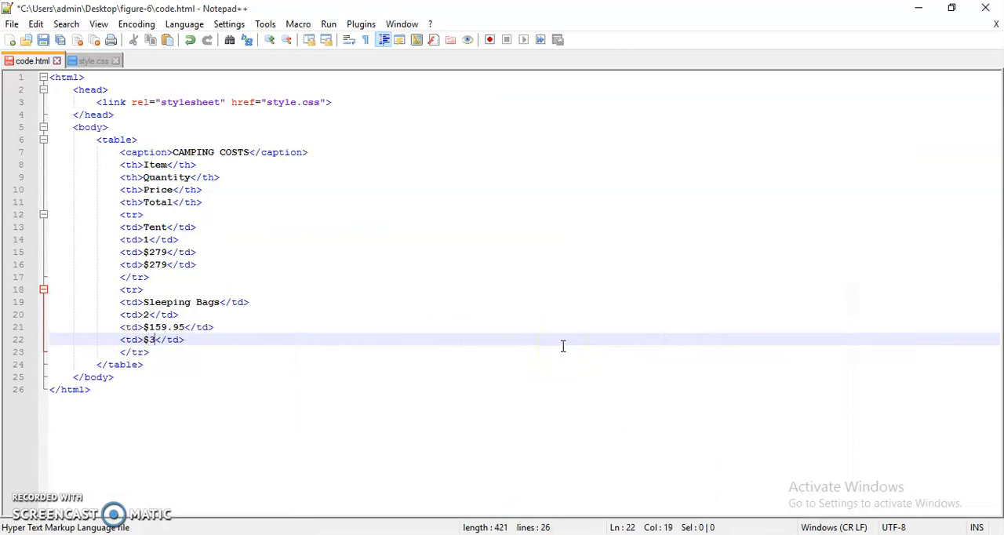
{"action": "type", "text": "19"}
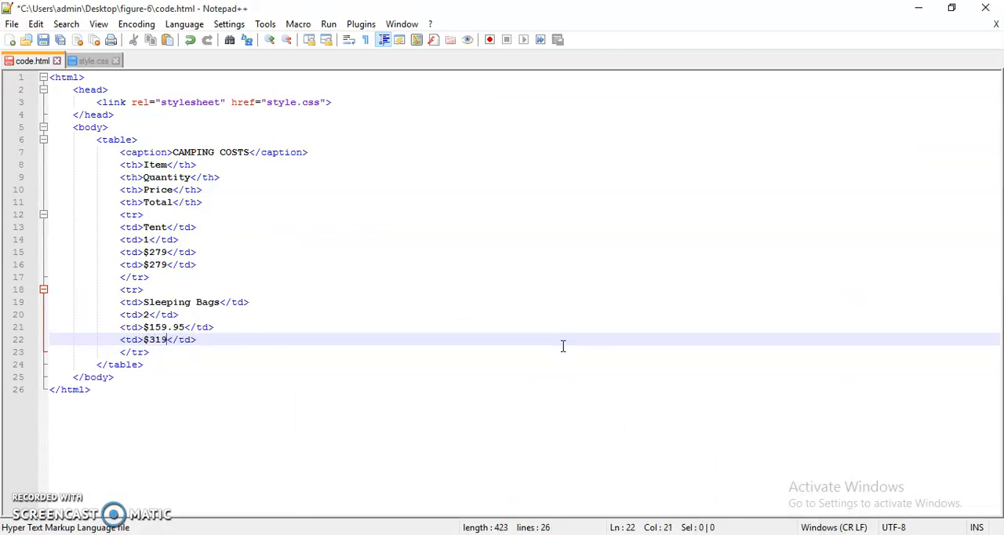
{"action": "type", "text": ".00"}
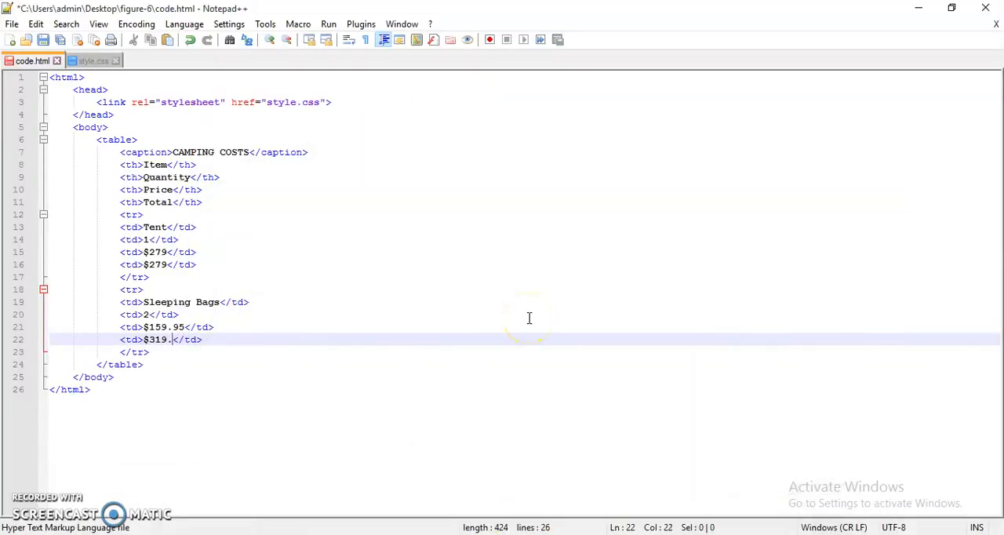
{"action": "type", "text": "90"}
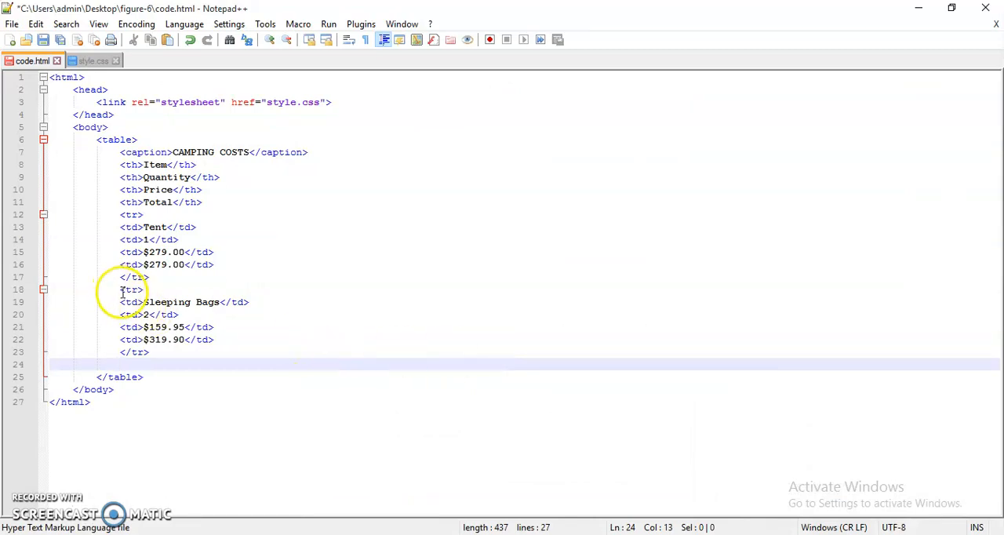
Step: Copy the Sleeping Bags row and edit it into Camp Chairs, 2, $39.50, $79.00
{"action": "left_click_drag", "start_coordinate": [119, 289], "coordinate": [149, 351]}
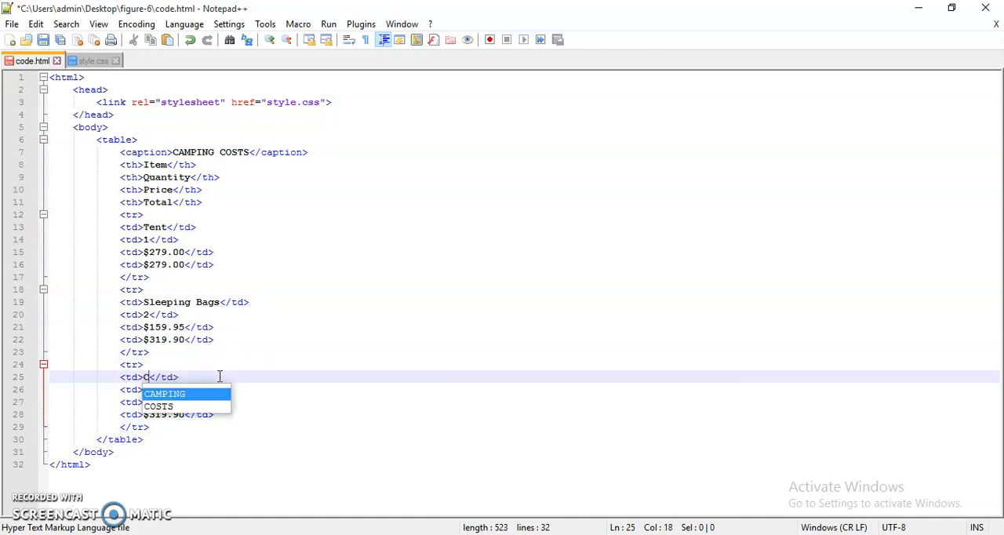
{"action": "type", "text": "Camp Chairs"}
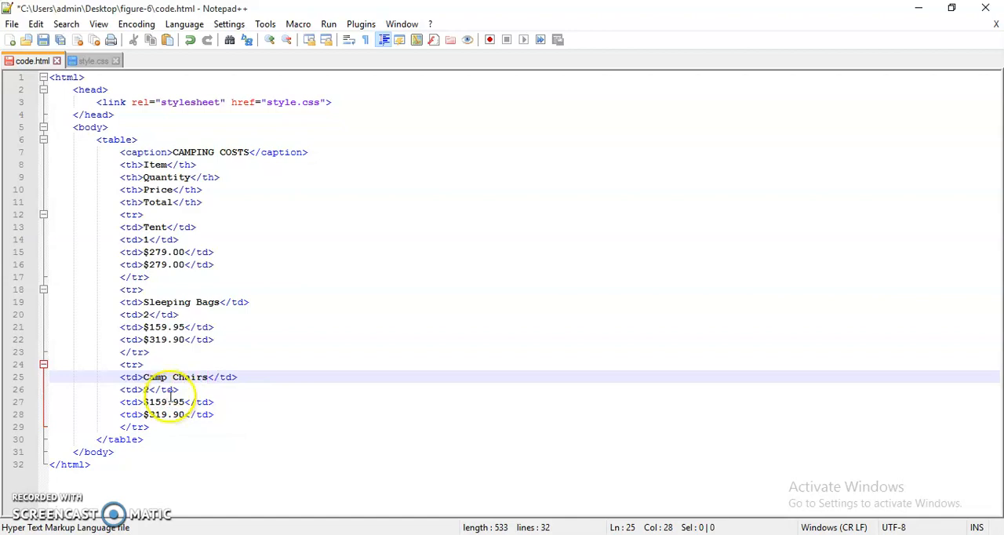
{"action": "type", "text": "2"}
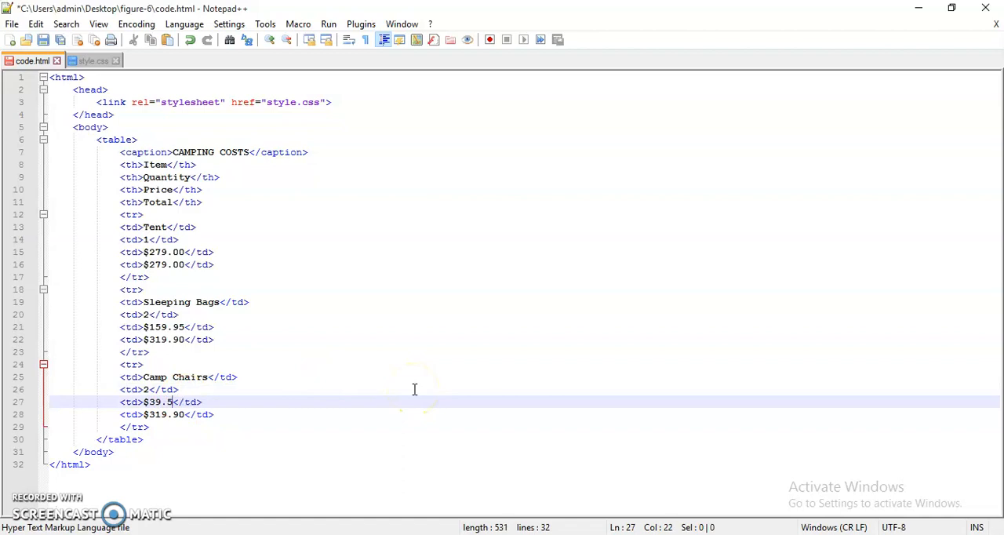
{"action": "type", "text": "0"}
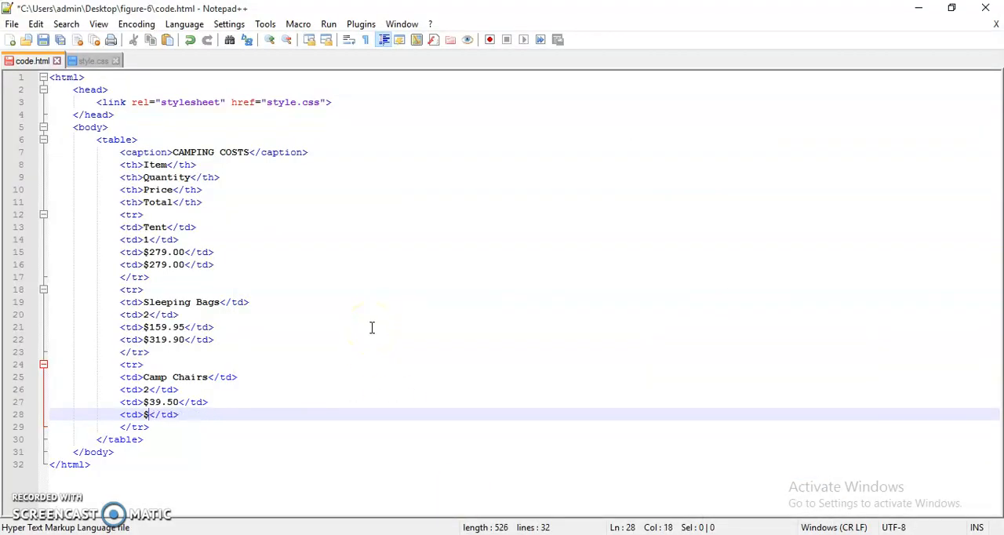
{"action": "type", "text": "79.00"}
{"action": "type", "text": "<tr>"}
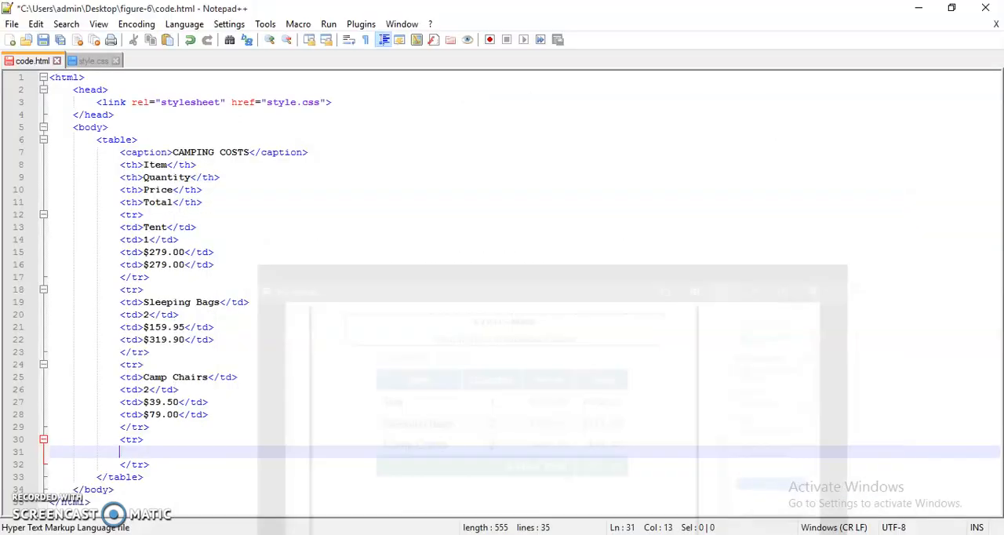
Step: Add a colspan="3" Grand Total cell carrying id="lastrow" in the last row
{"action": "type", "text": "<td></td>"}
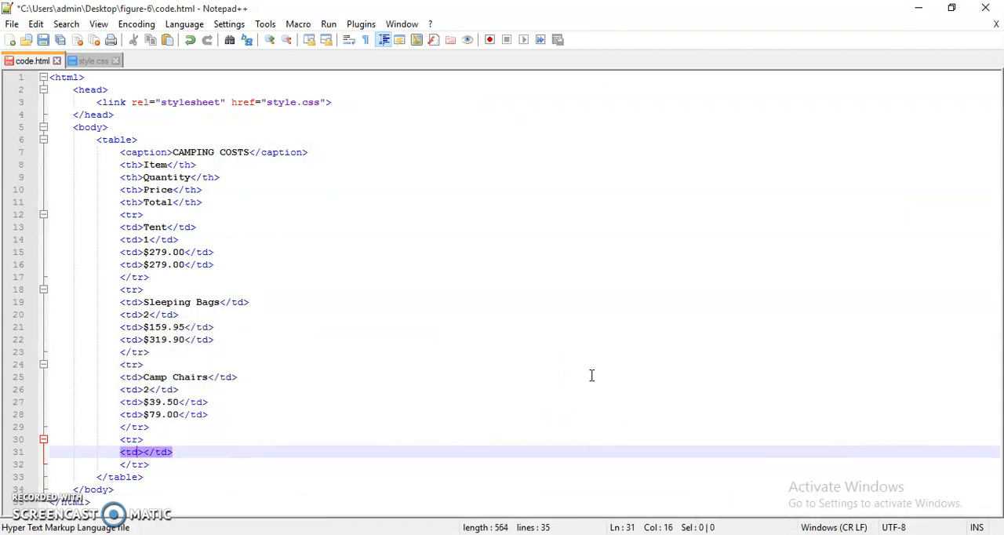
{"action": "type", "text": "colspan=\"3"}
{"action": "left_click", "coordinate": [559, 440]}
{"action": "type", "text": " id=\"lastrow\""}
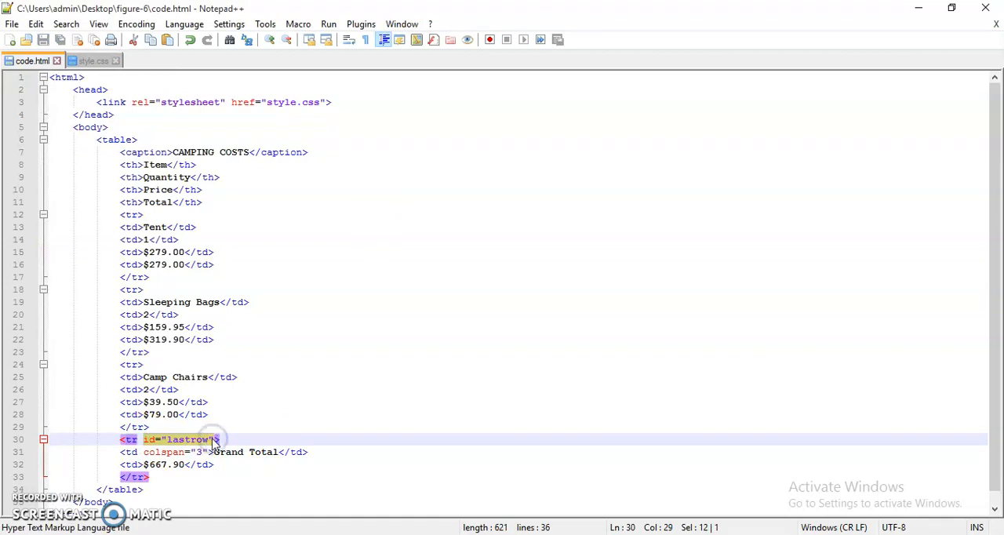
{"action": "key", "text": "Delete"}
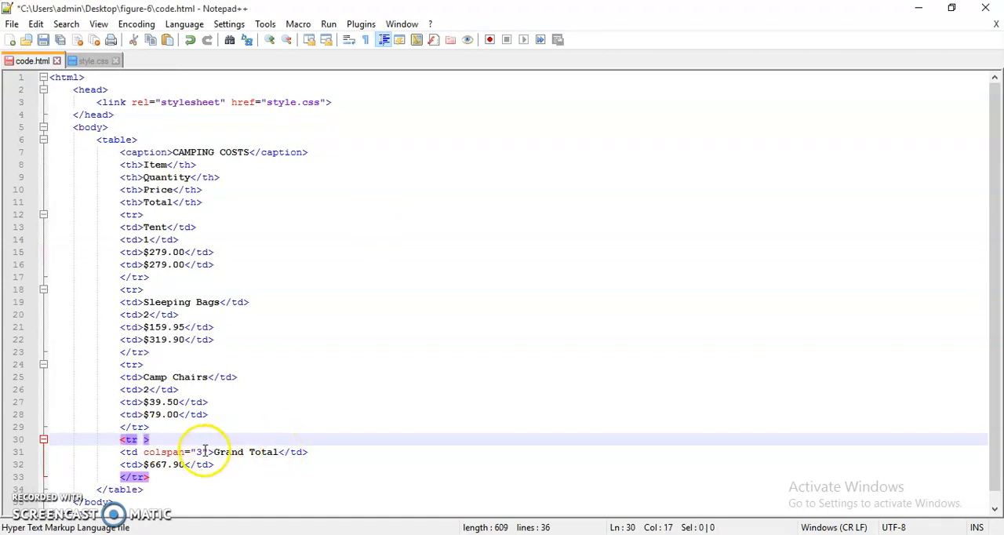
{"action": "type", "text": "id=\"lastrow\""}
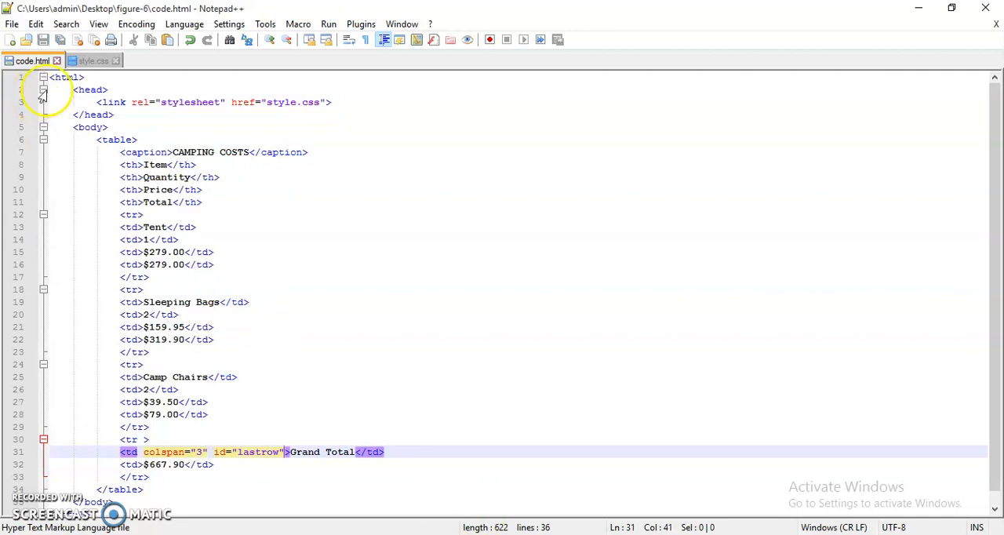
Step: Switch between style.css and code.html to check the lastrow rule
{"action": "left_click", "coordinate": [91, 59]}
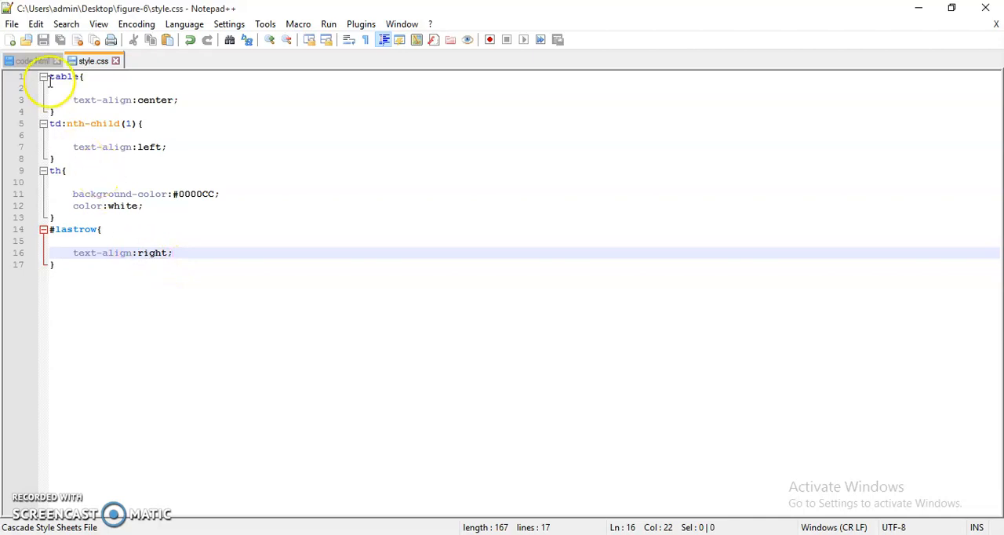
{"action": "left_click", "coordinate": [31, 60]}
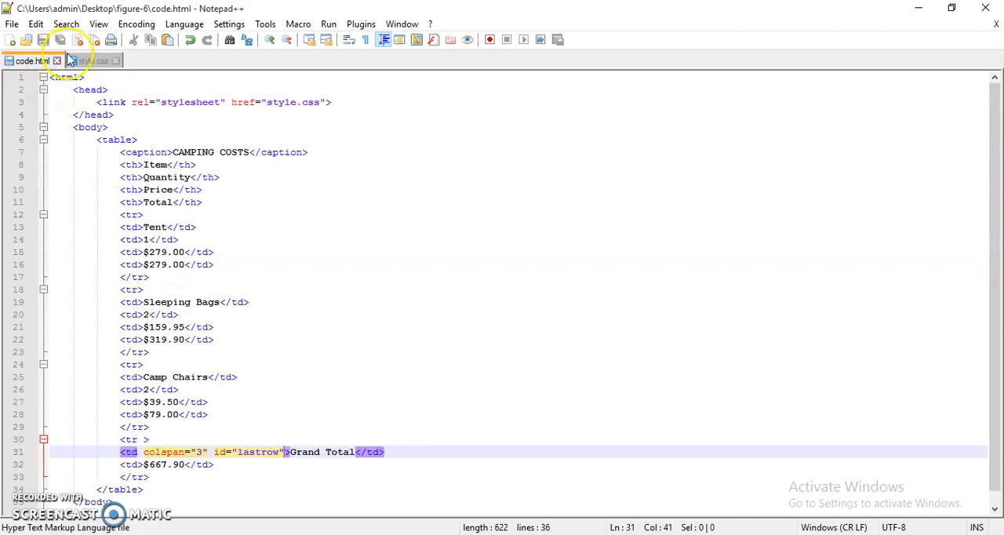
{"action": "left_click", "coordinate": [93, 59]}
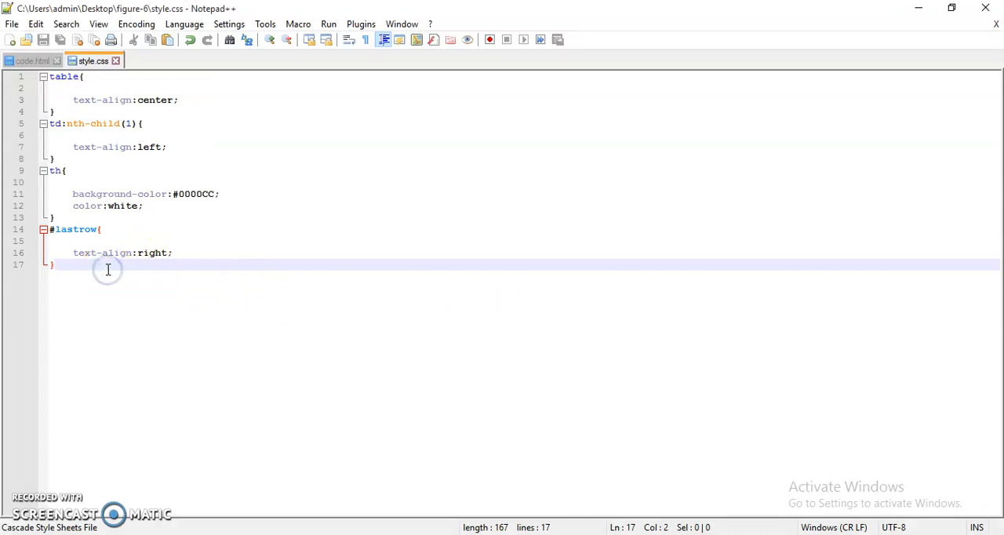
Step: Add a tr:nth-child(5) rule with background-color green and color white
{"action": "key", "text": "enter"}
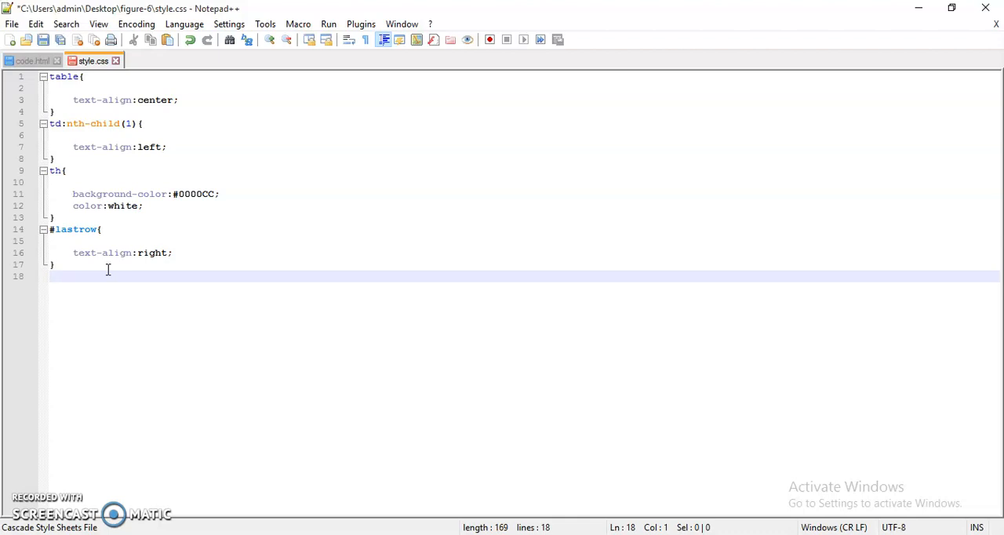
{"action": "type", "text": "tr:"}
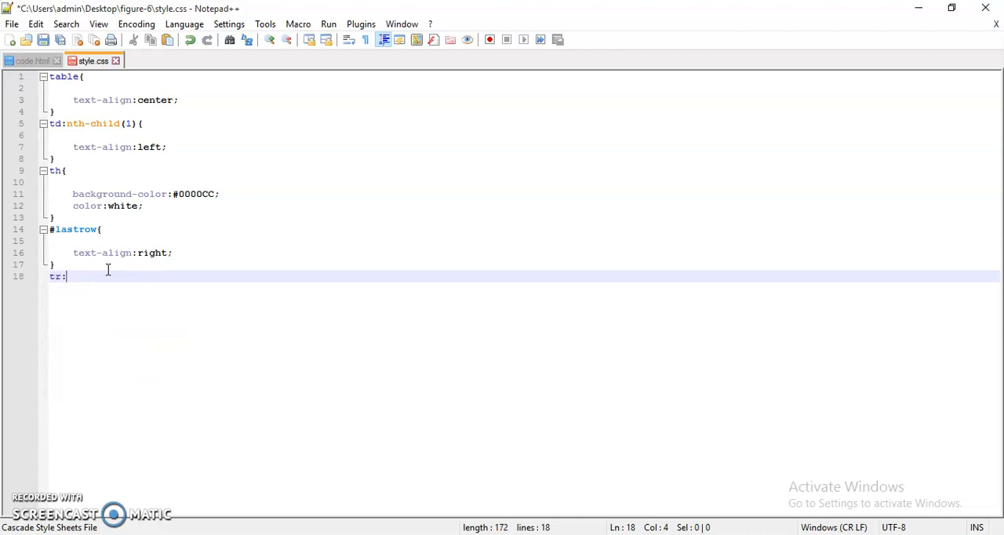
{"action": "type", "text": "nth-child"}
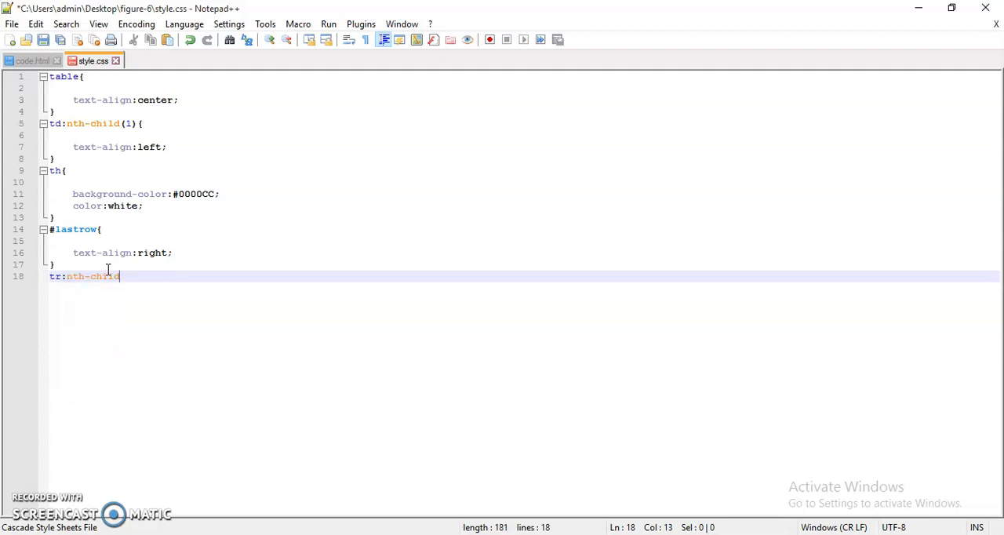
{"action": "type", "text": "()"}
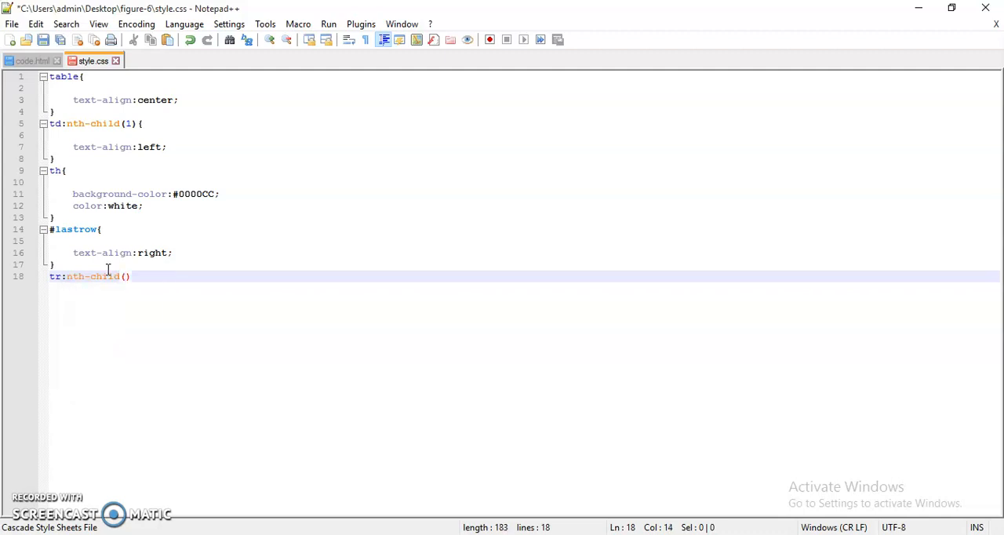
{"action": "type", "text": "5"}
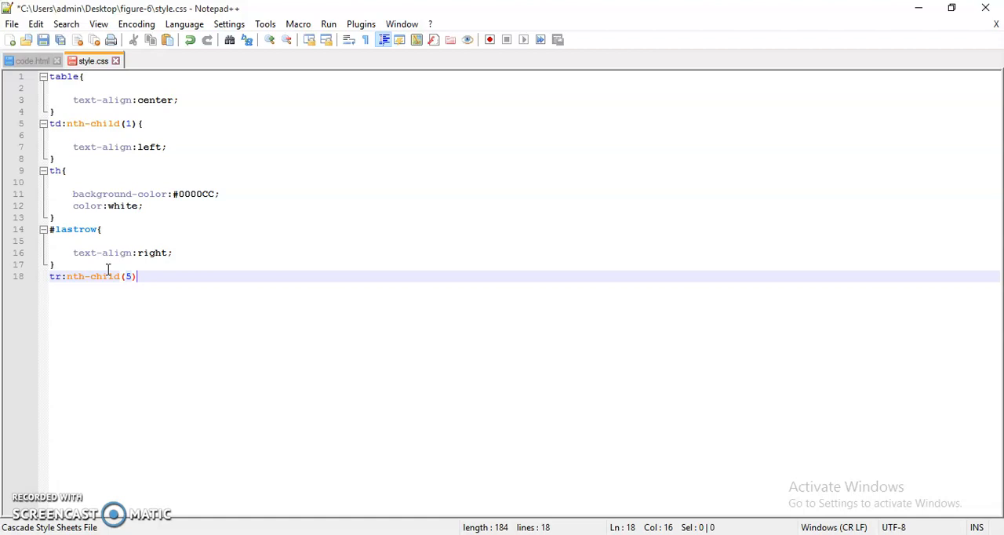
{"action": "type", "text": "{"}
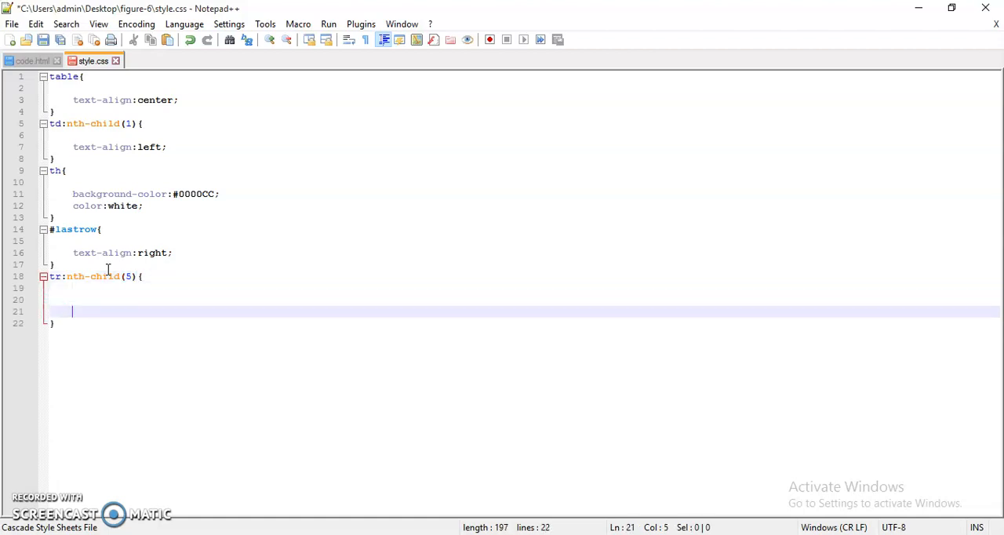
{"action": "type", "text": "background-color:"}
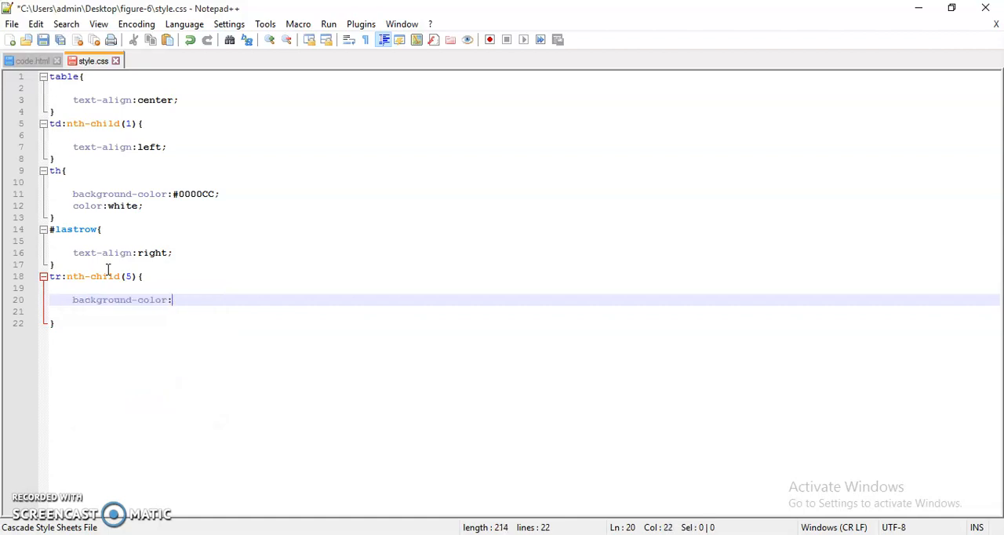
{"action": "type", "text": "green;"}
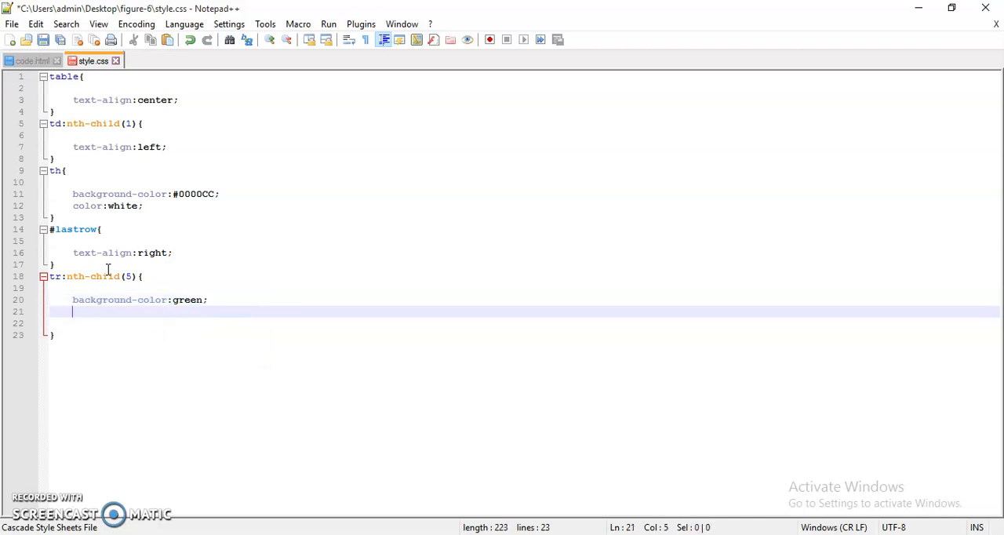
{"action": "type", "text": "color:"}
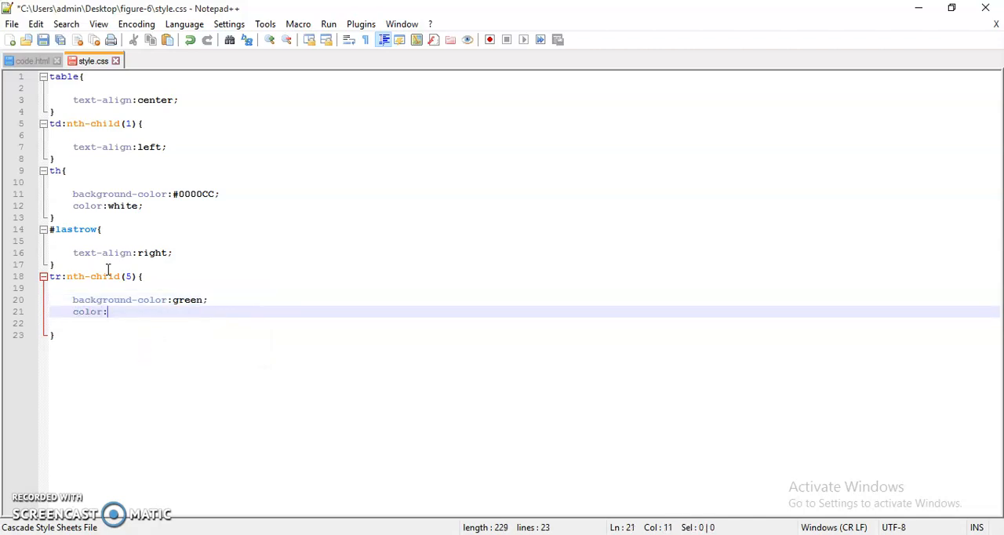
{"action": "type", "text": "white;"}
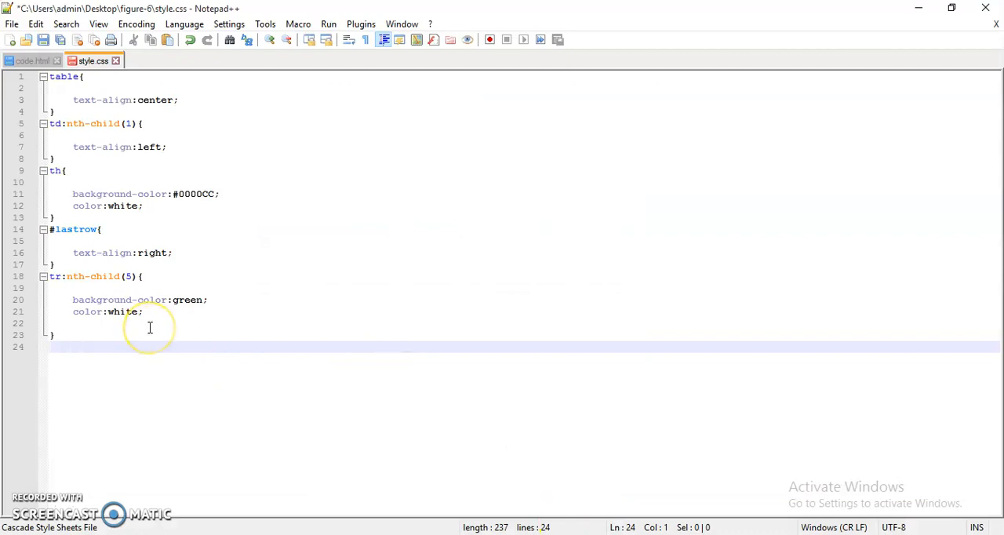
Step: Add a tr:nth-child(3) rule with background-color lightgrey, then begin a caption rule
{"action": "type", "text": "tr:nth-child"}
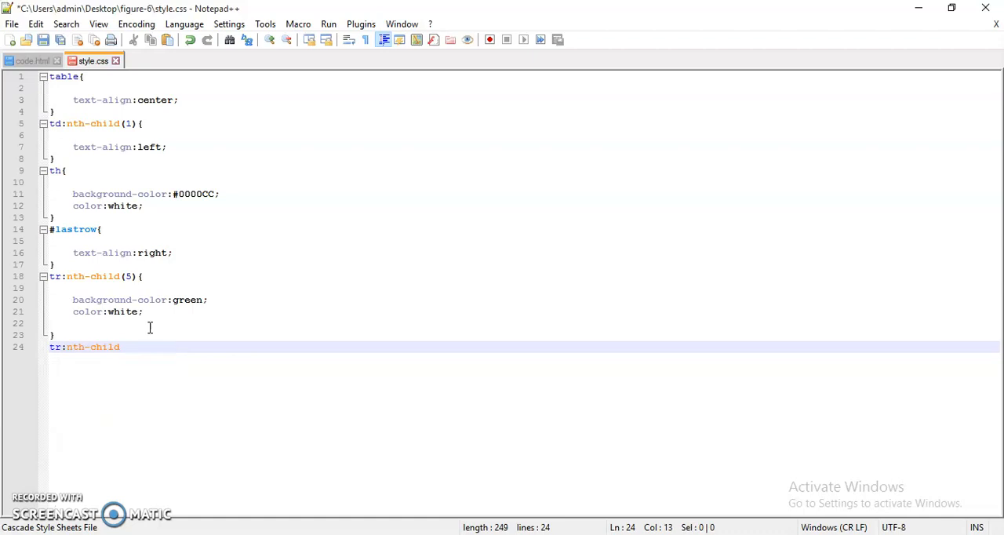
{"action": "type", "text": "()"}
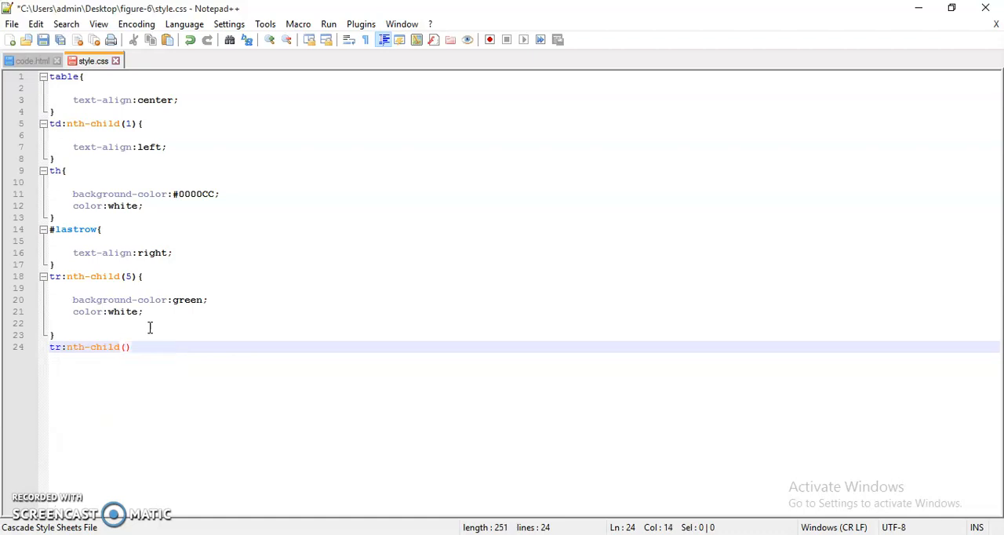
{"action": "type", "text": "3"}
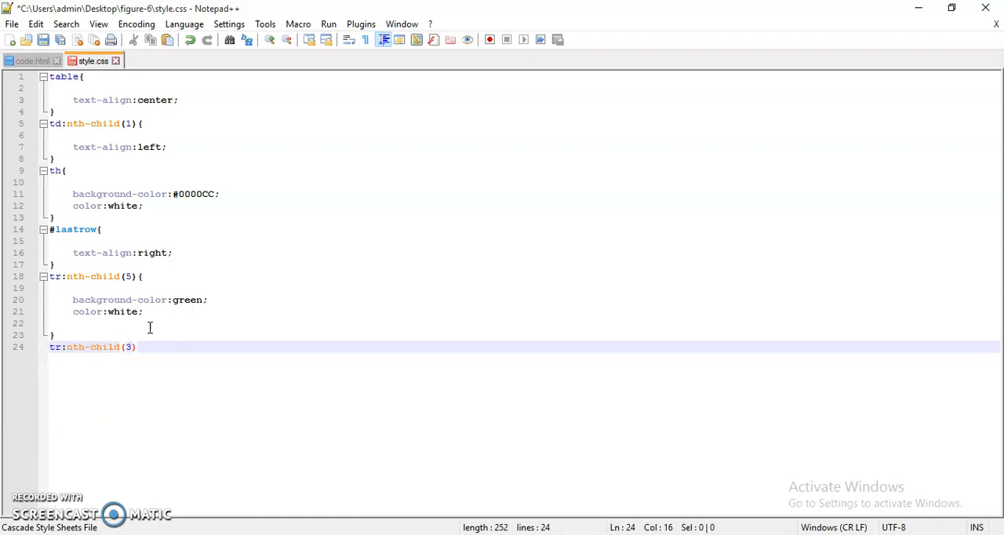
{"action": "type", "text": "{"}
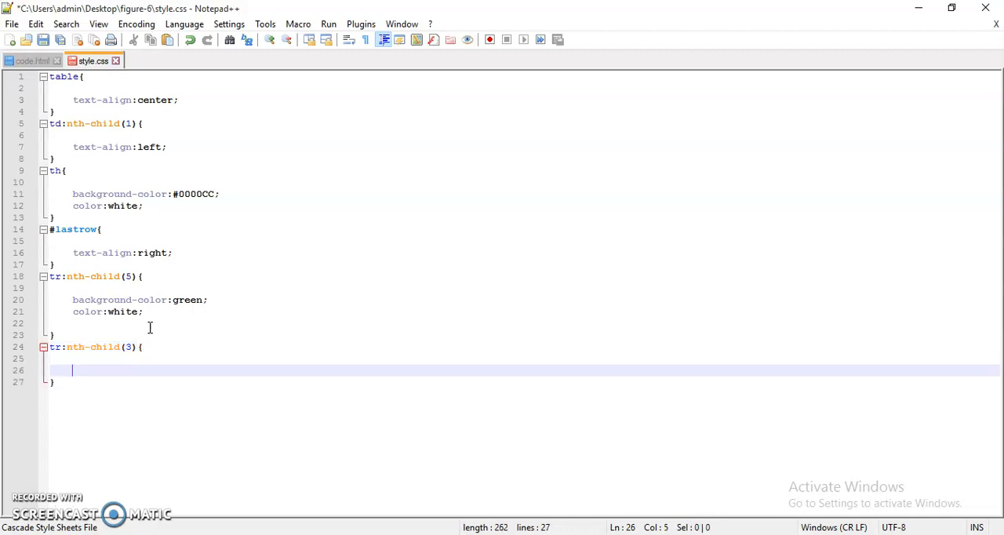
{"action": "type", "text": "background-color:"}
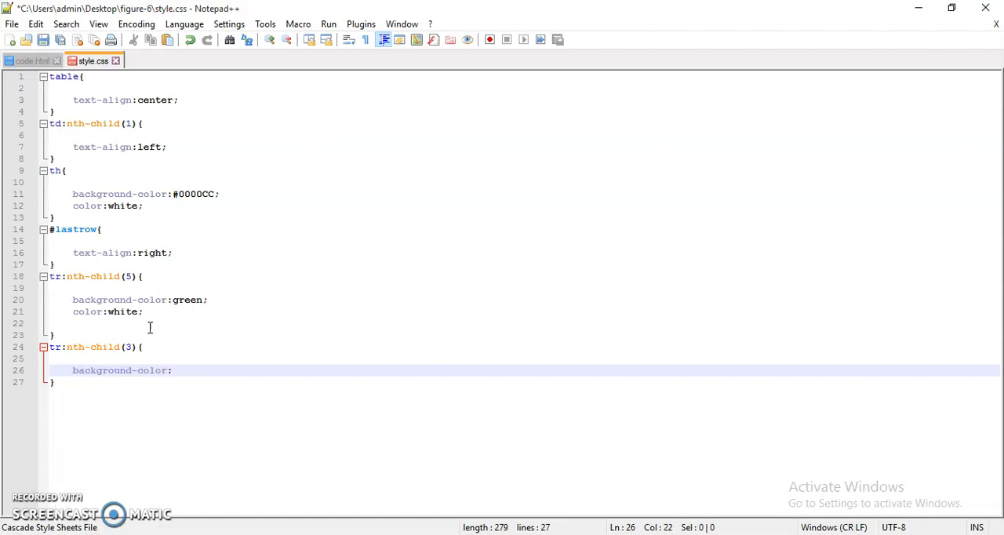
{"action": "type", "text": "light"}
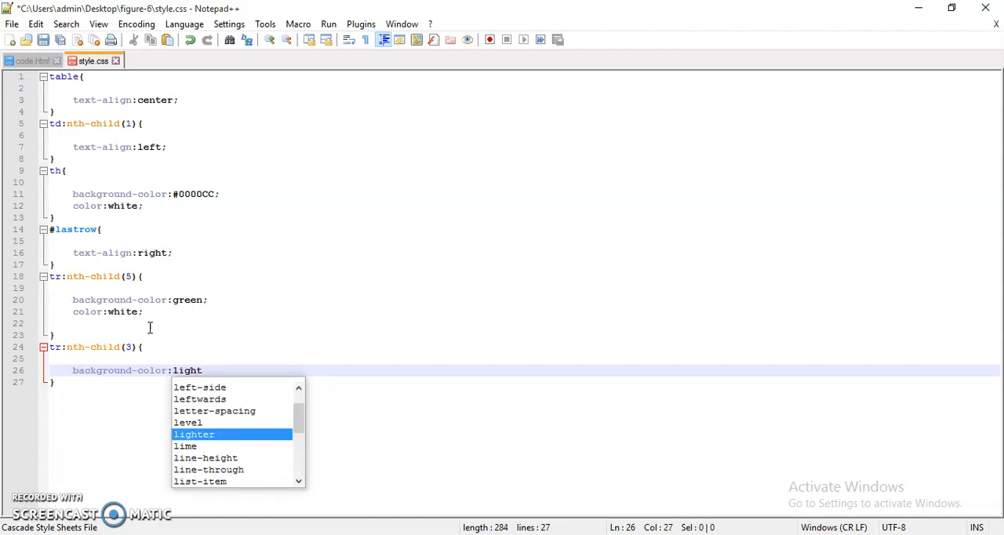
{"action": "type", "text": "gre"}
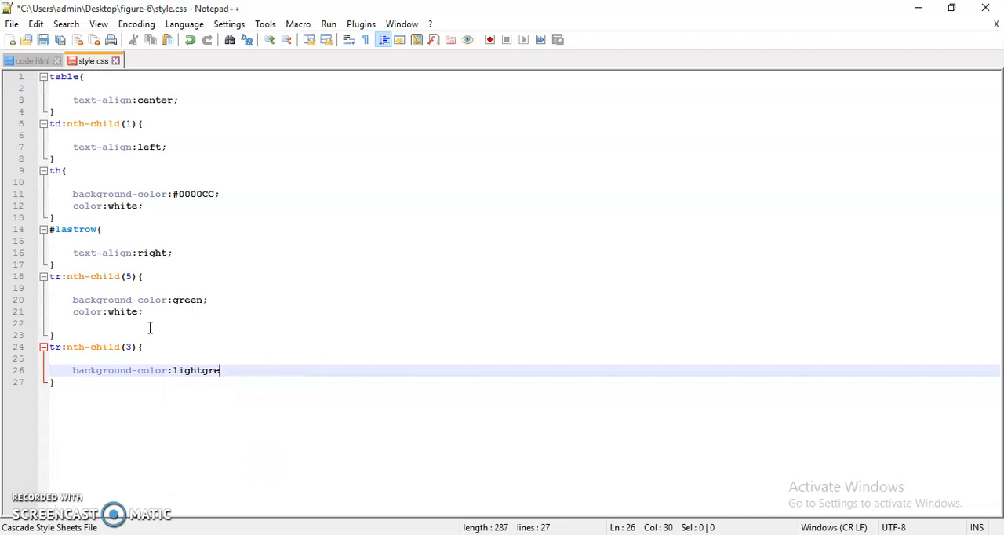
{"action": "type", "text": "y;"}
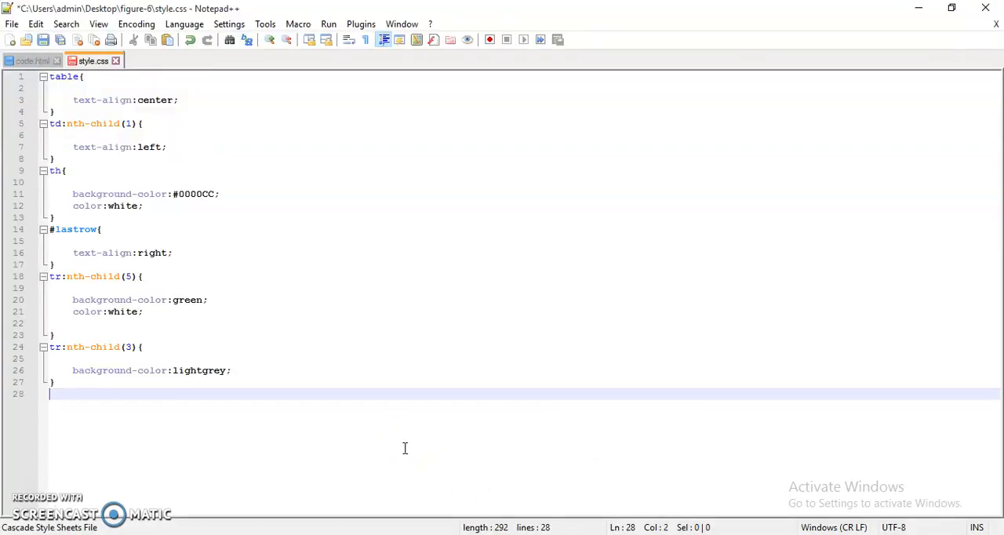
{"action": "type", "text": "caption{"}
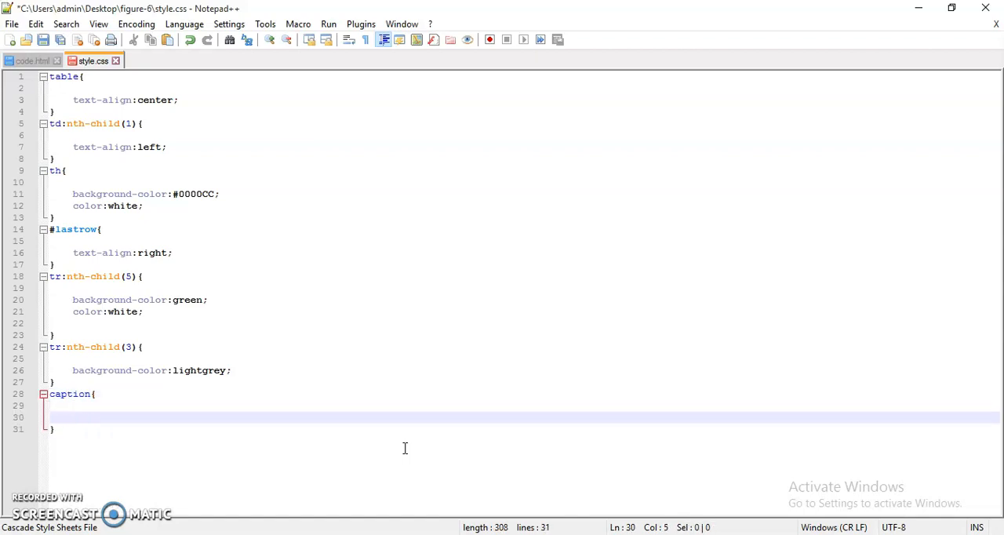
Step: Give the caption rule color rgb(186,188,191)
{"action": "type", "text": "ca"}
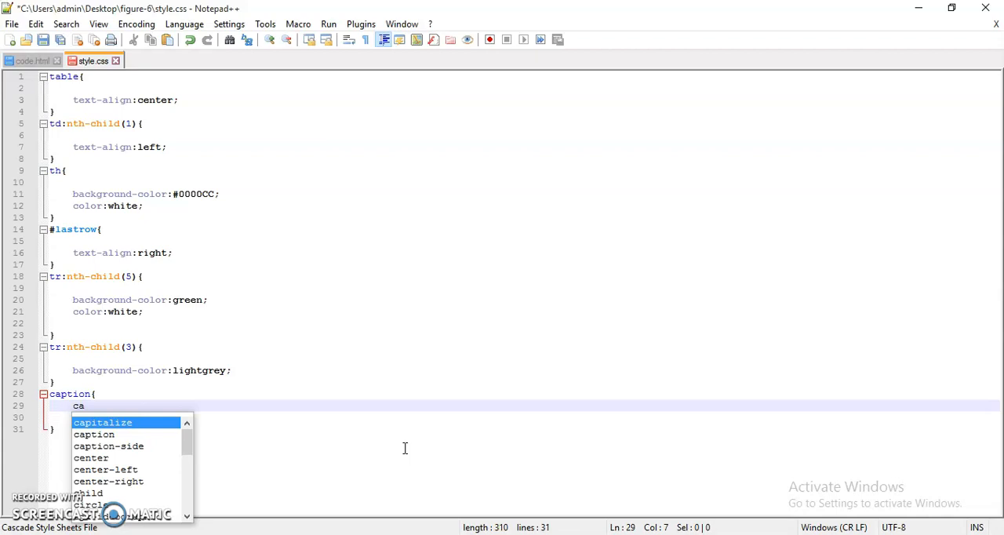
{"action": "type", "text": "cold"}
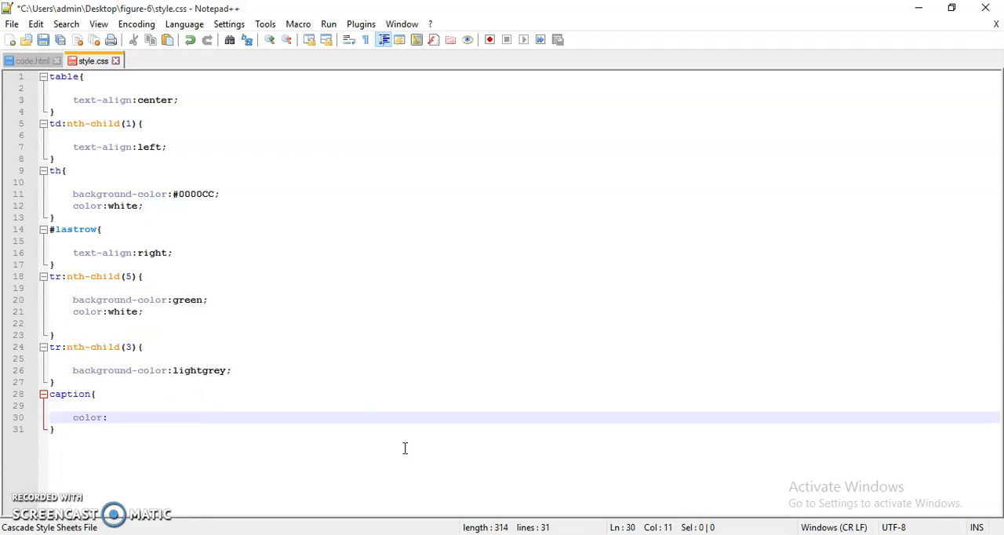
{"action": "type", "text": "rgb"}
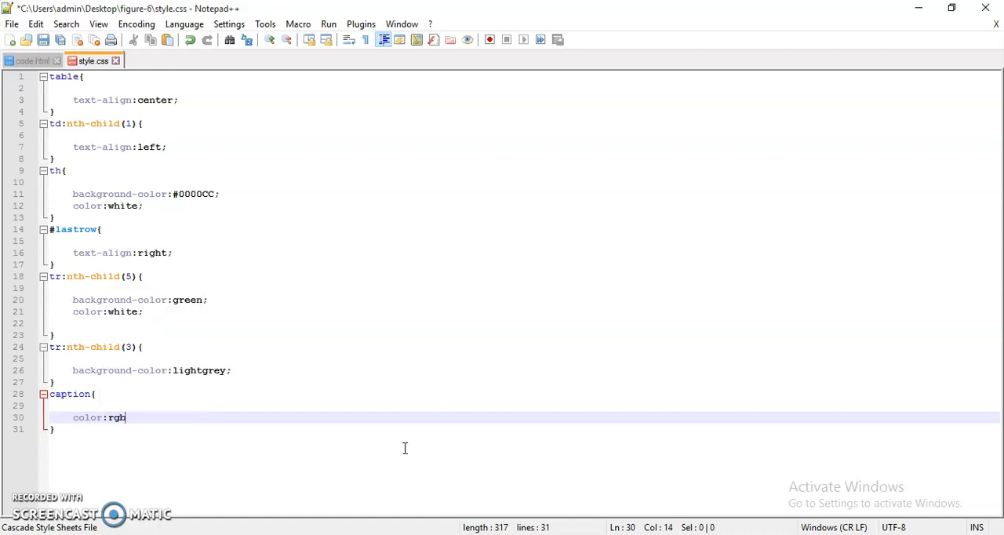
{"action": "type", "text": "(18"}
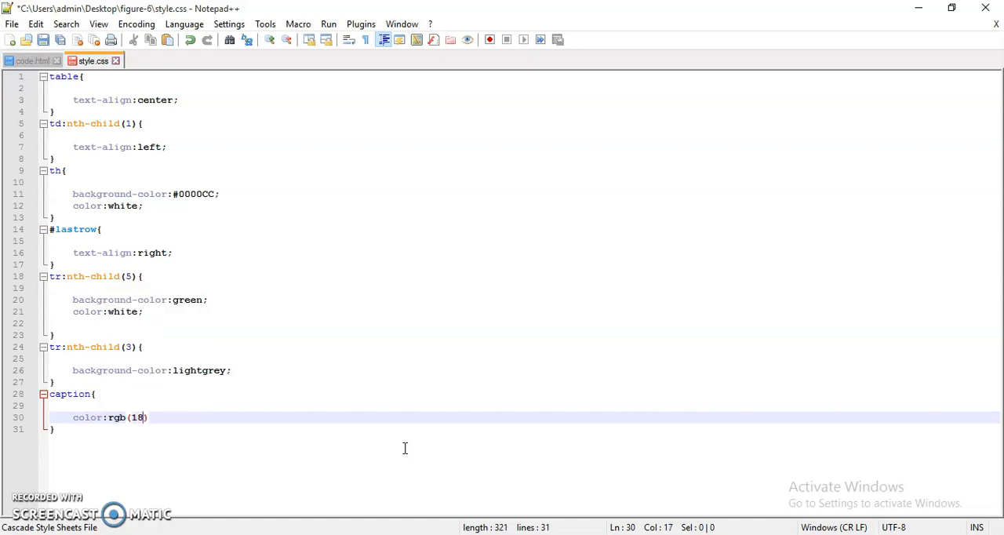
{"action": "type", "text": "6,"}
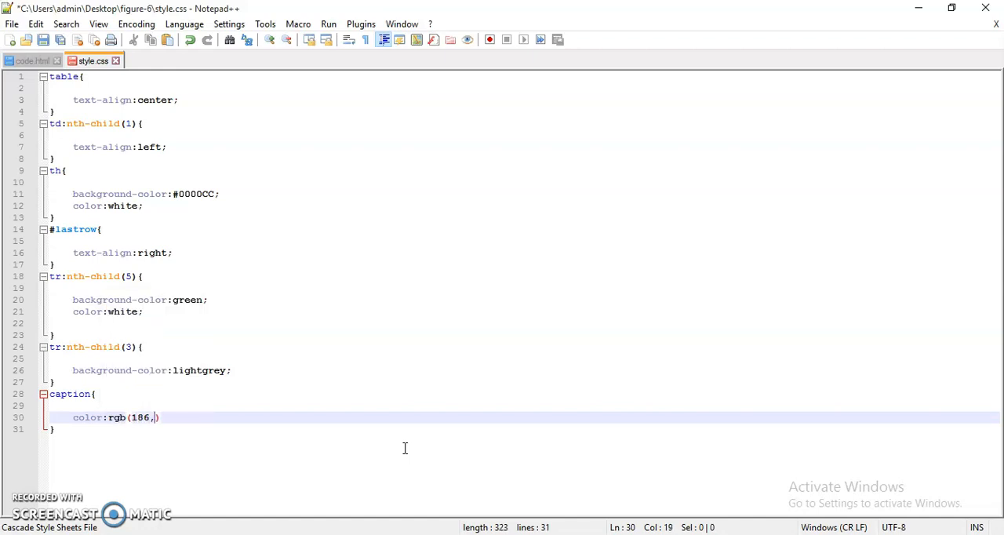
{"action": "type", "text": "188,1"}
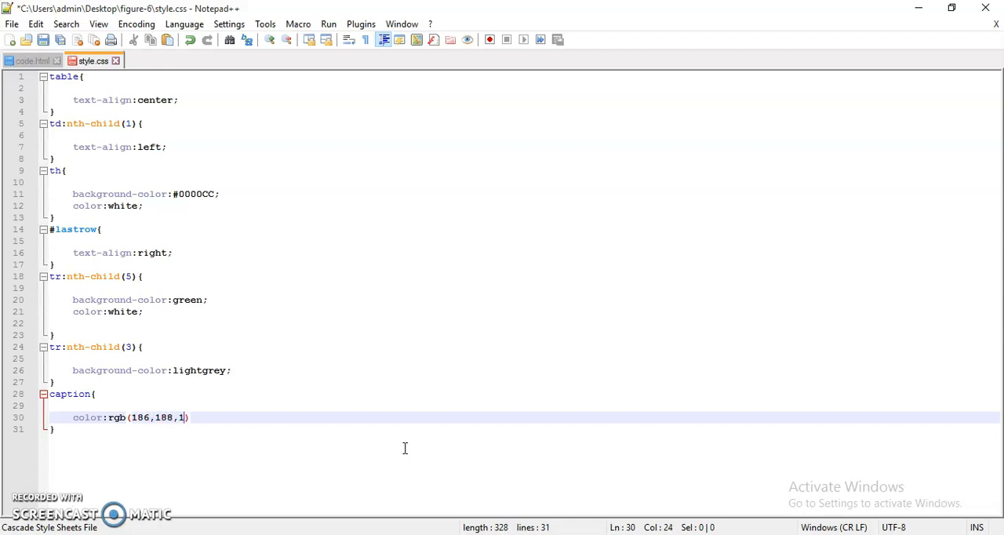
{"action": "type", "text": "91);"}
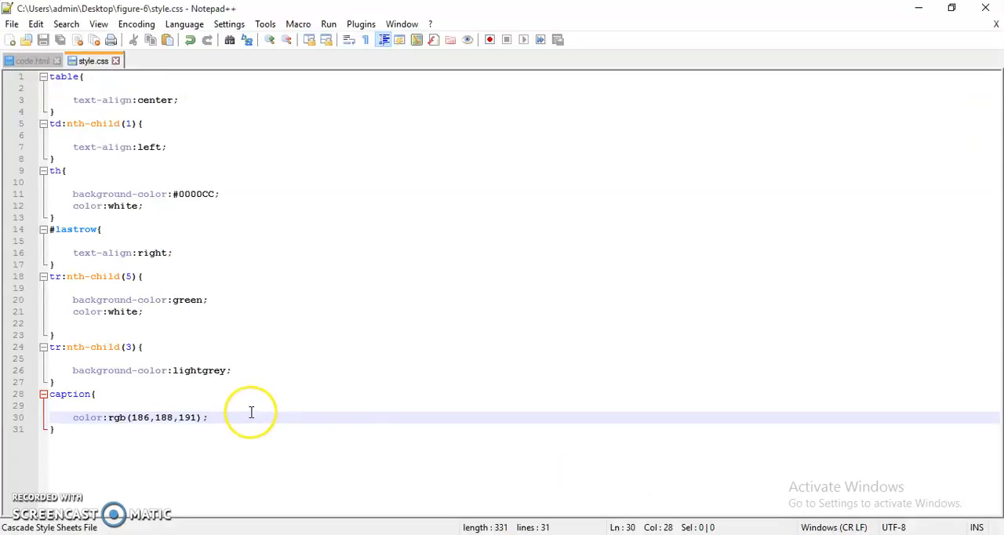
Step: Add text-align:left to the caption rule
{"action": "key", "text": "enter"}
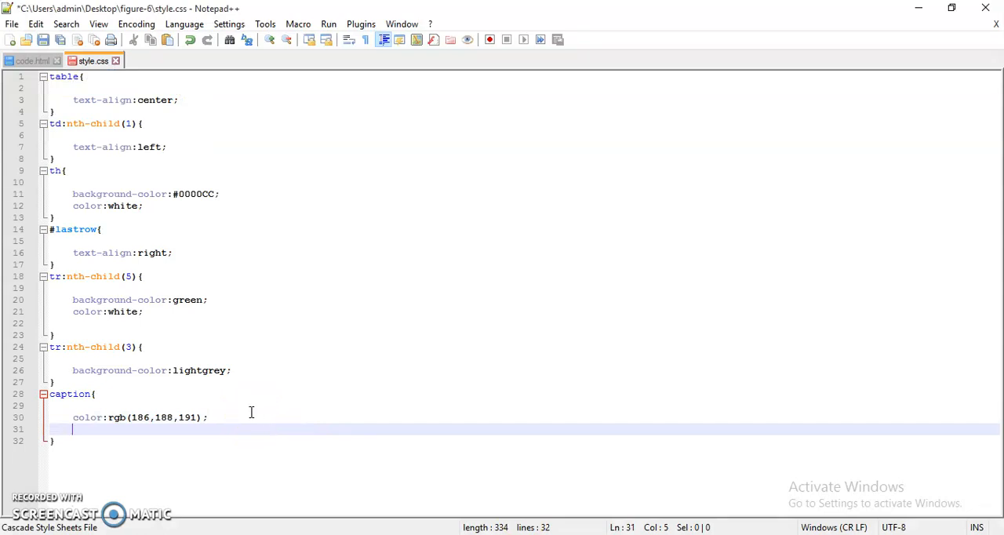
{"action": "type", "text": "text"}
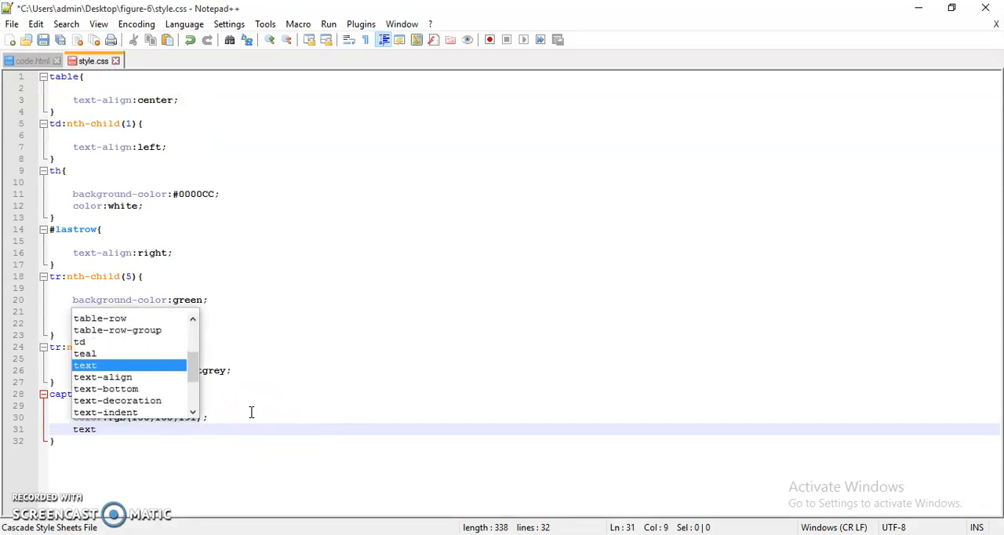
{"action": "type", "text": "text-align:left;"}
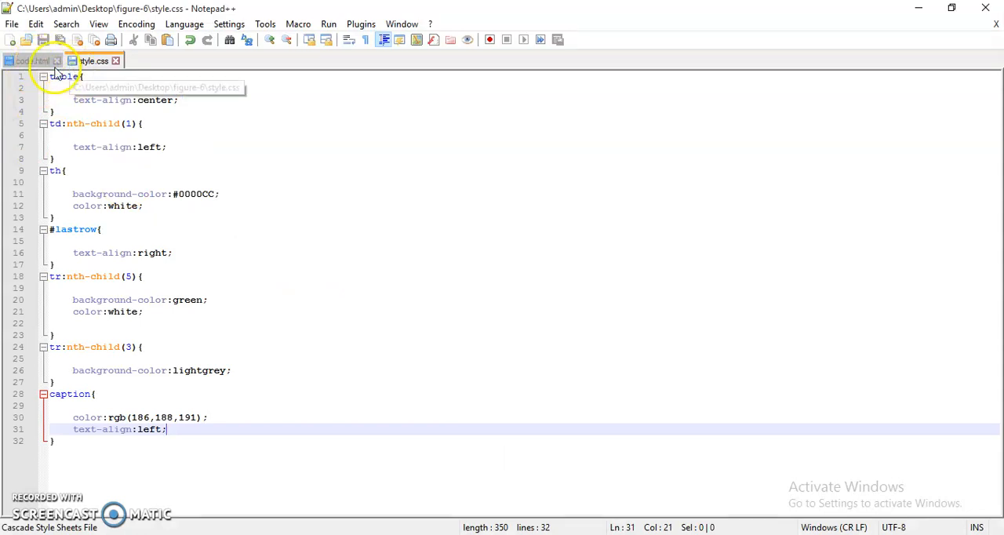
Step: In code.html, add align="center" to the opening table tag
{"action": "left_click", "coordinate": [33, 59]}
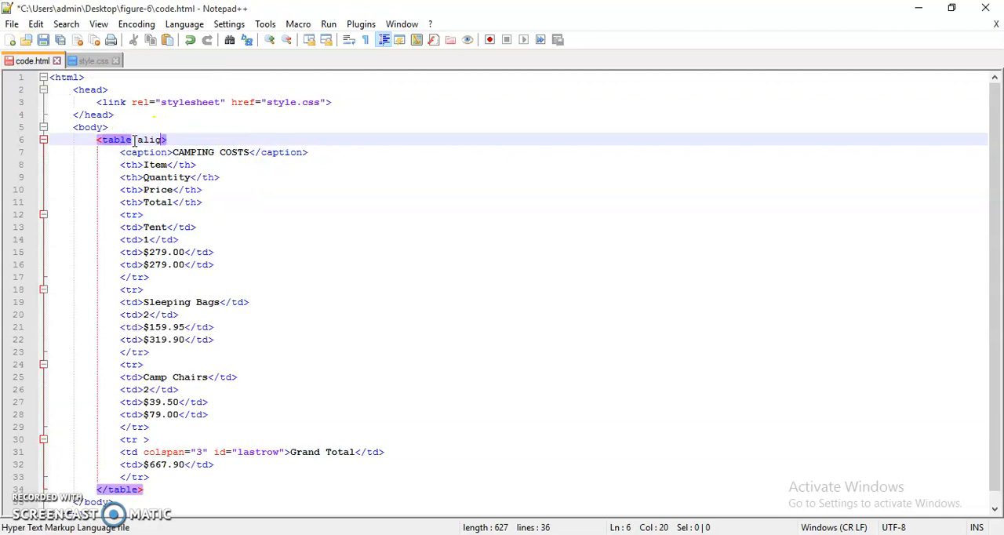
{"action": "type", "text": "="}
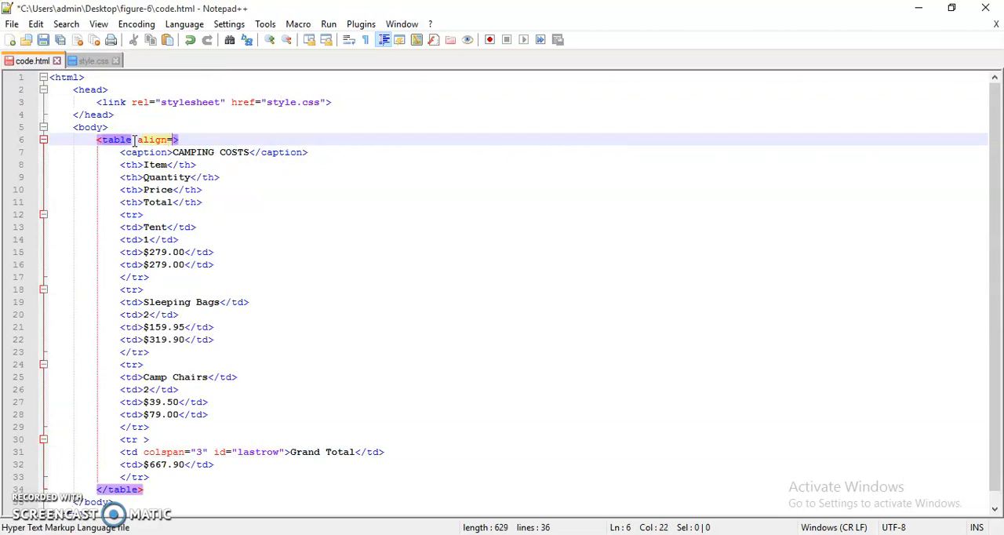
{"action": "type", "text": "center\""}
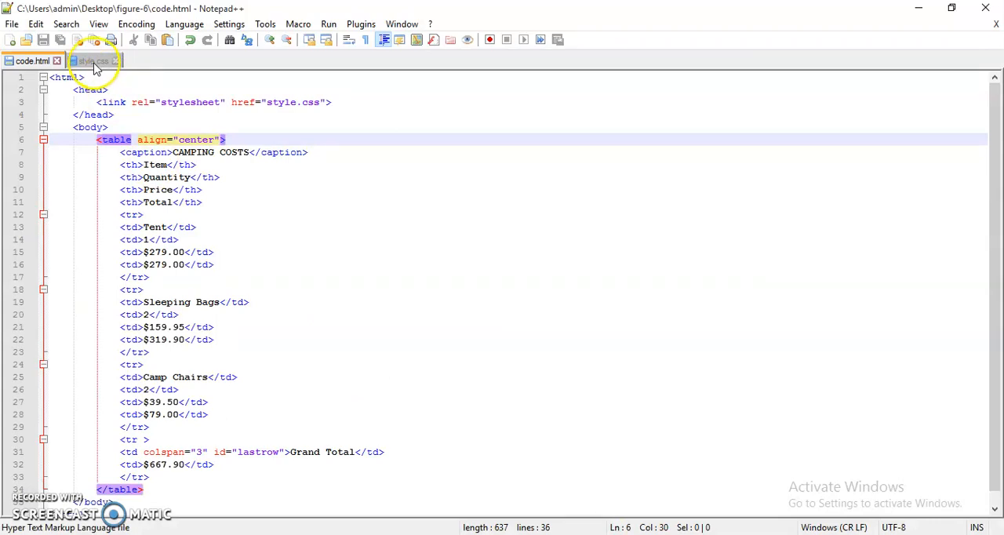
Step: In style.css, add a universal * rule with zoom:125%
{"action": "left_click", "coordinate": [92, 59]}
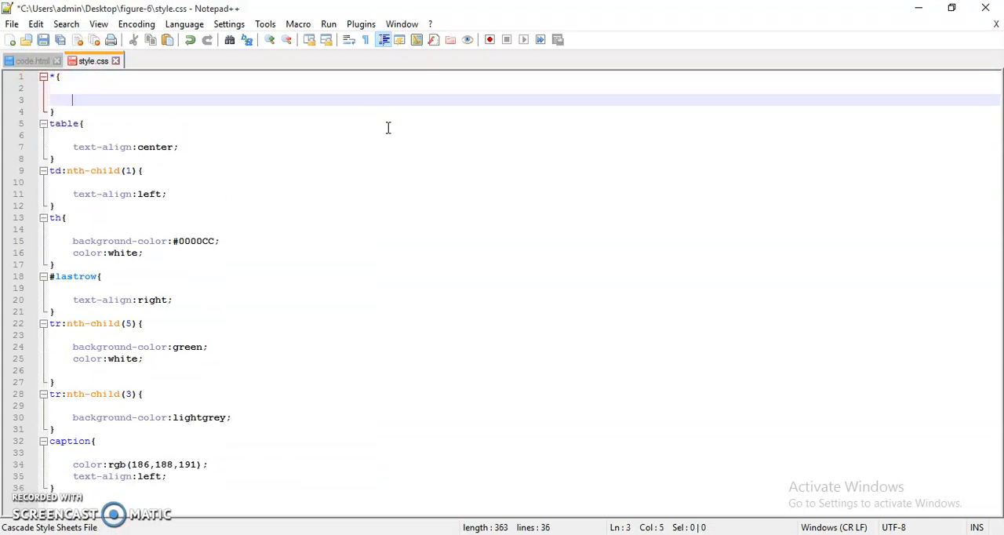
{"action": "type", "text": "zoom:"}
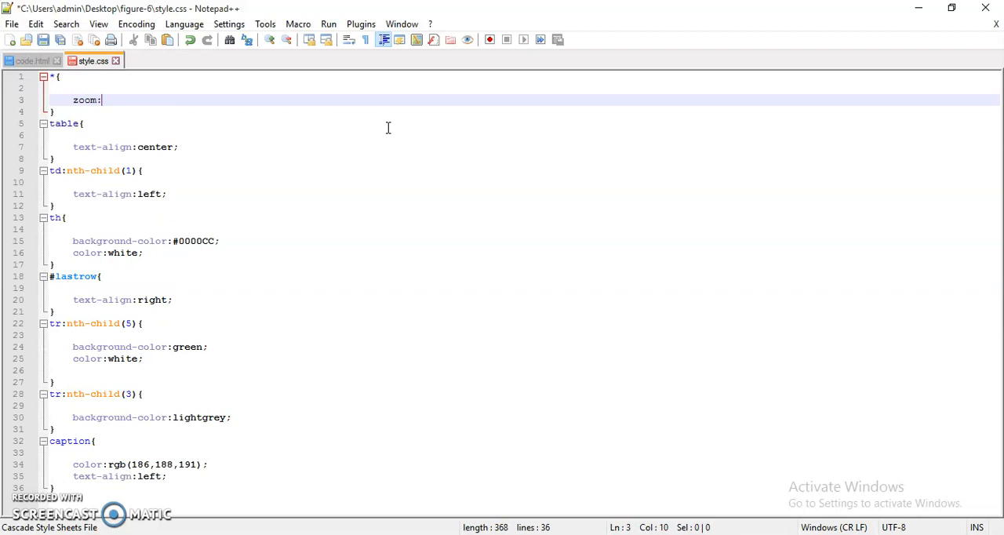
{"action": "type", "text": "12"}
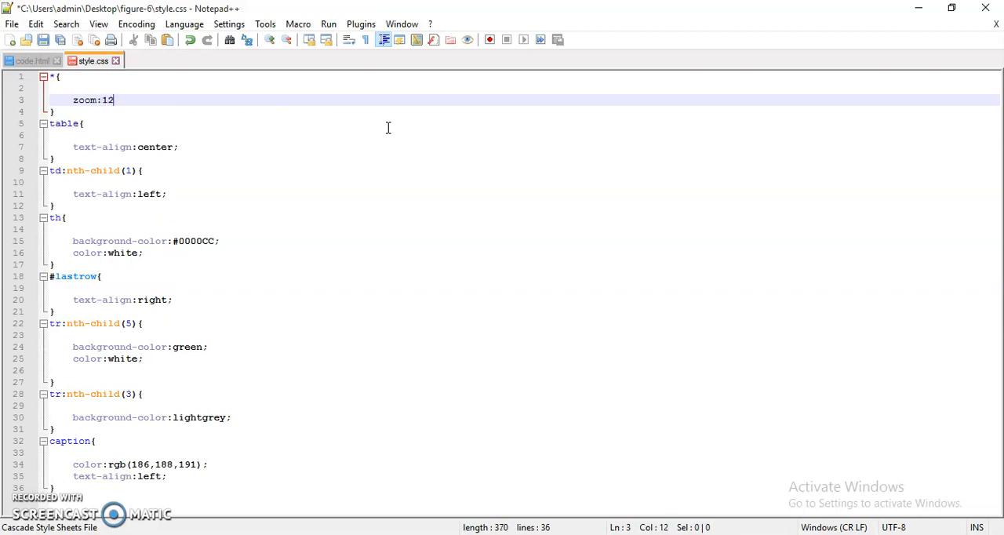
{"action": "type", "text": "5%"}
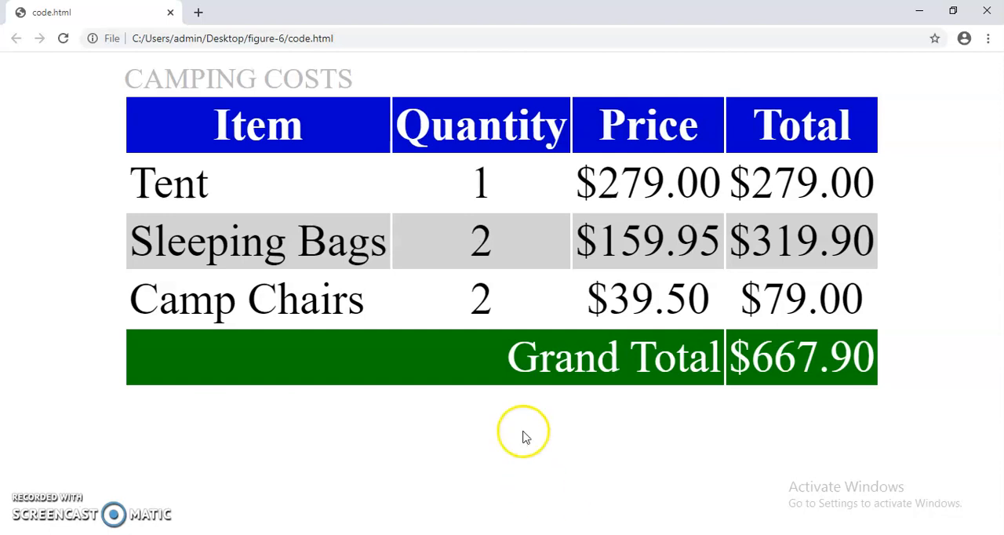
{"action": "mouse_move", "coordinate": [523, 431]}
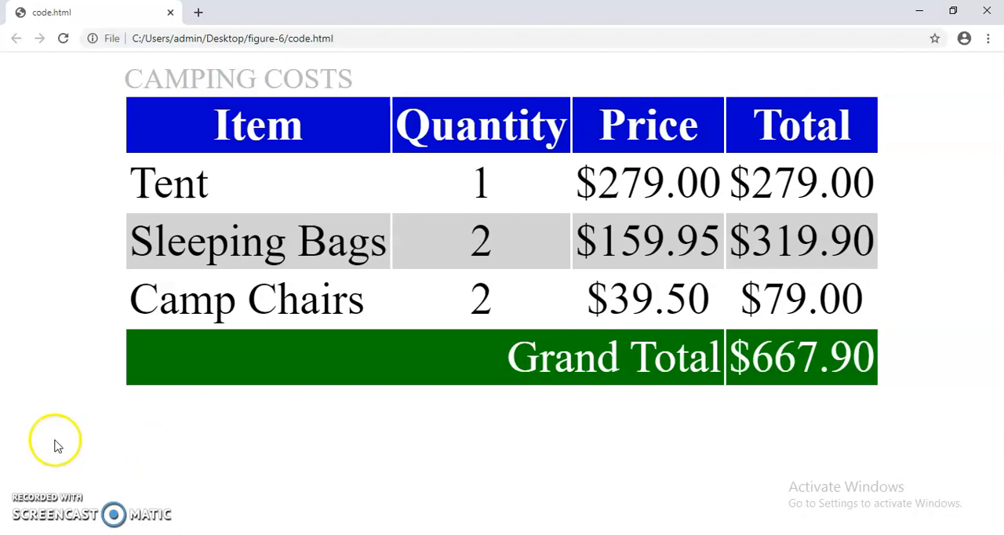
{"action": "mouse_move", "coordinate": [39, 465]}
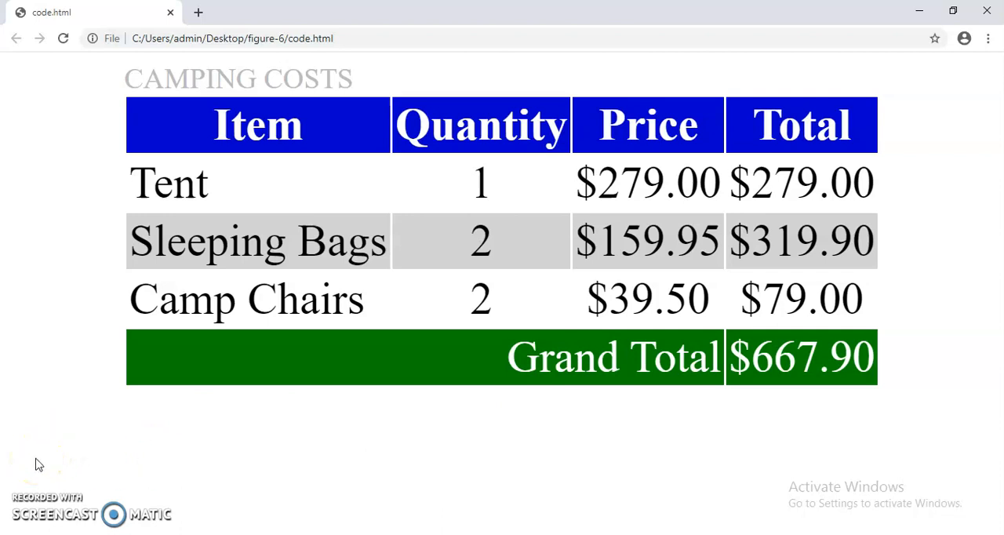
{"action": "mouse_move", "coordinate": [35, 505]}
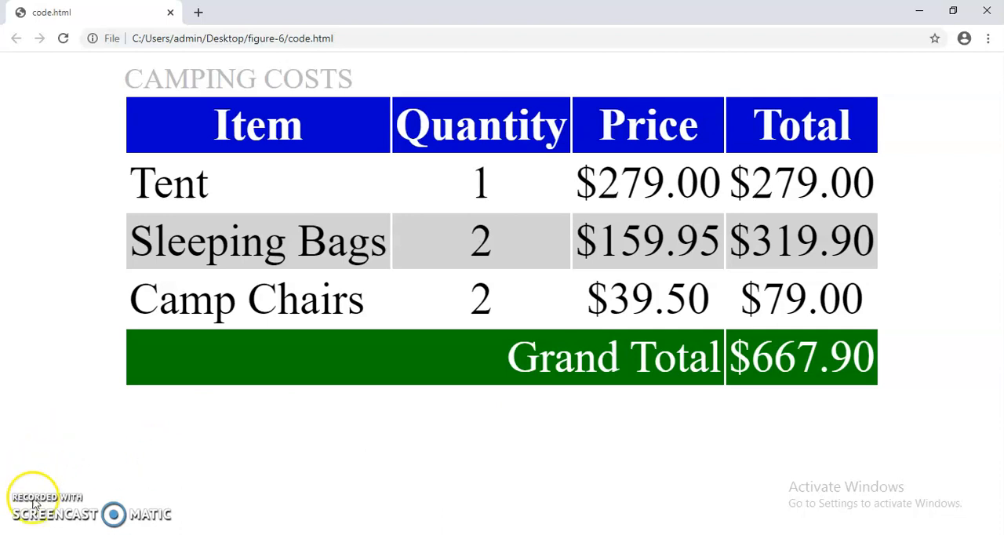